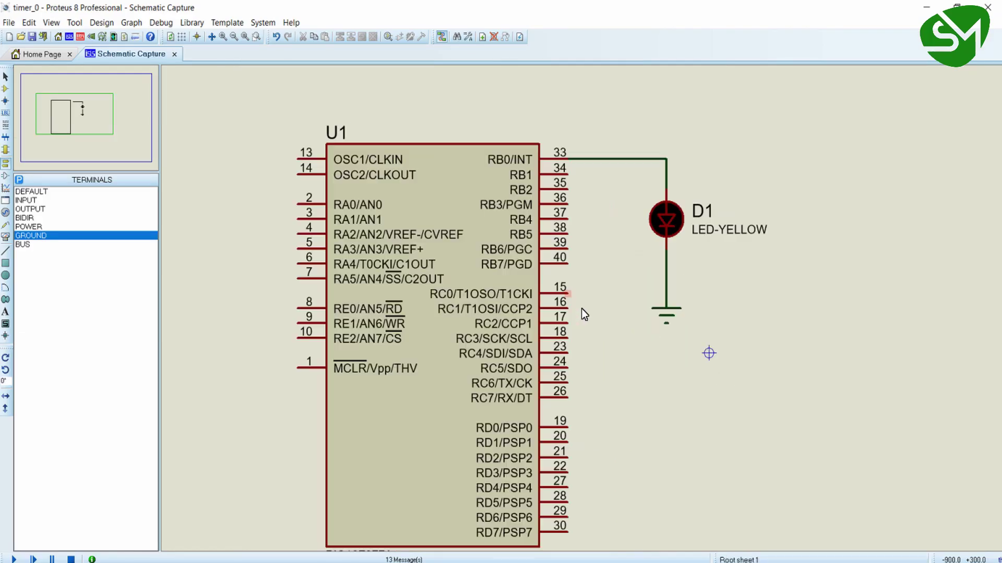
# Make RB0 an output with TRISB0 = 0; in main().
pyautogui.click(666, 222)
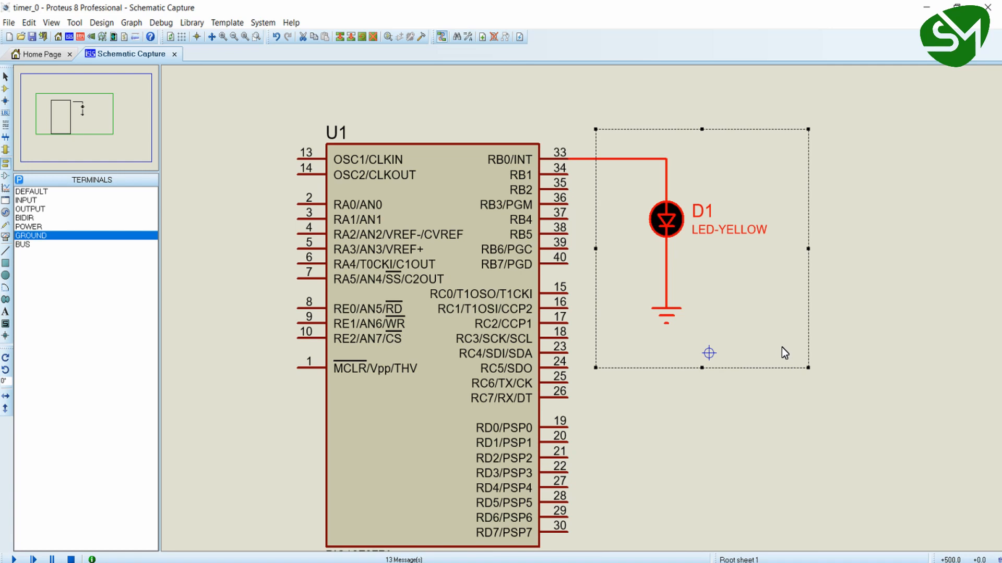
pyautogui.moveTo(831, 317)
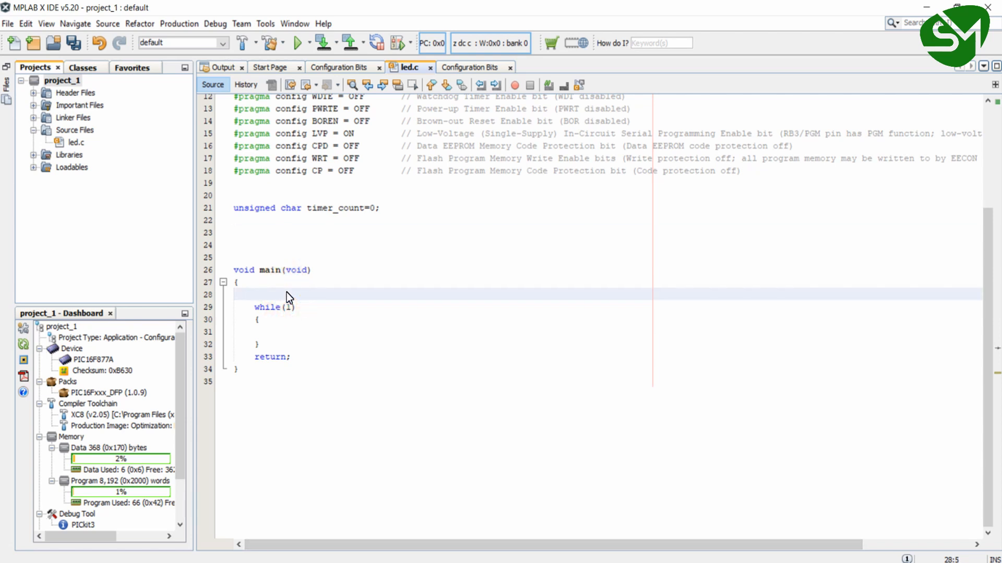
pyautogui.write('TRISB0')
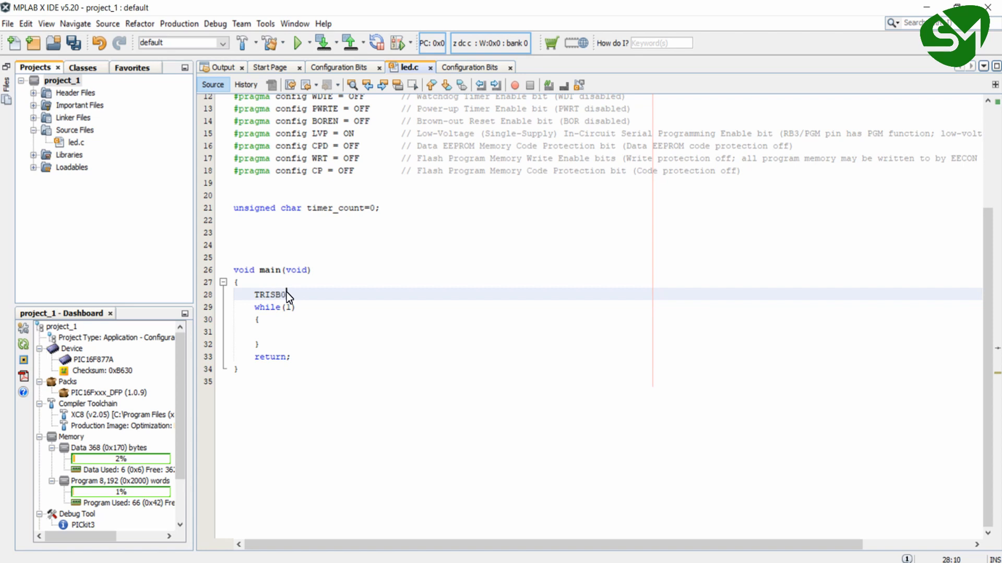
pyautogui.write('= 0;')
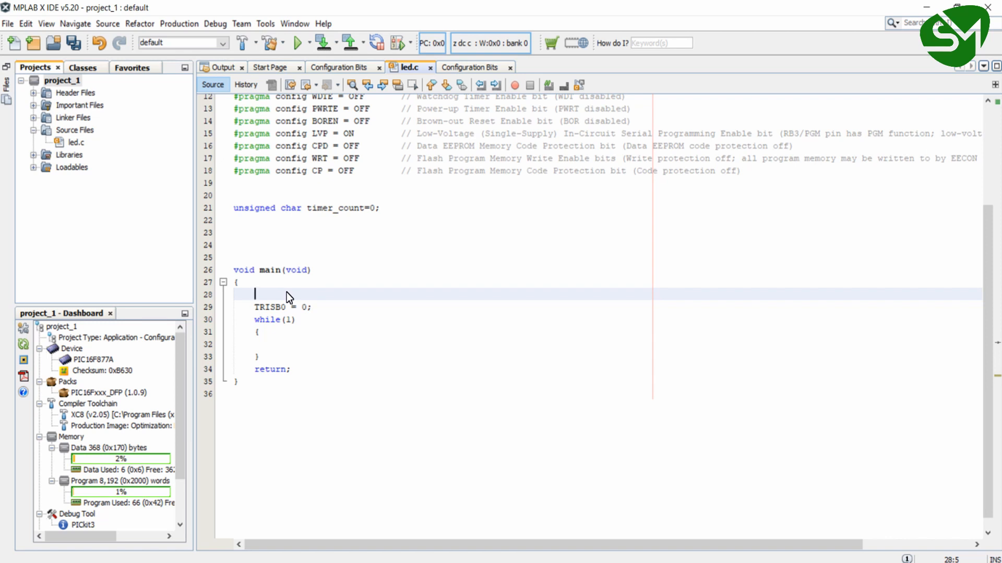
# Enable GIE, PEIE and TMR0IE through INTCONbits assignments set to 1.
pyautogui.write('I')
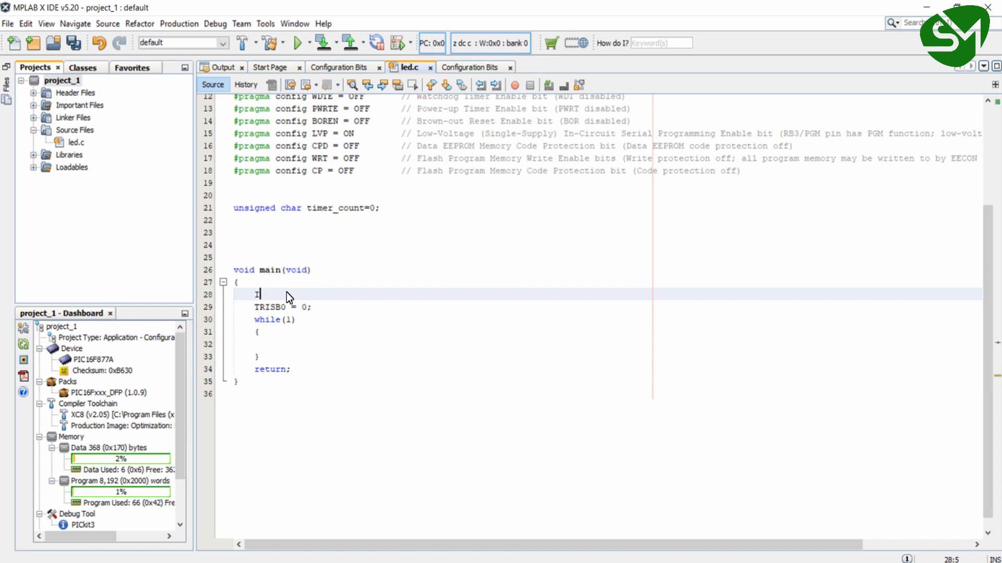
pyautogui.write('NTCONbits.GIE = 1;')
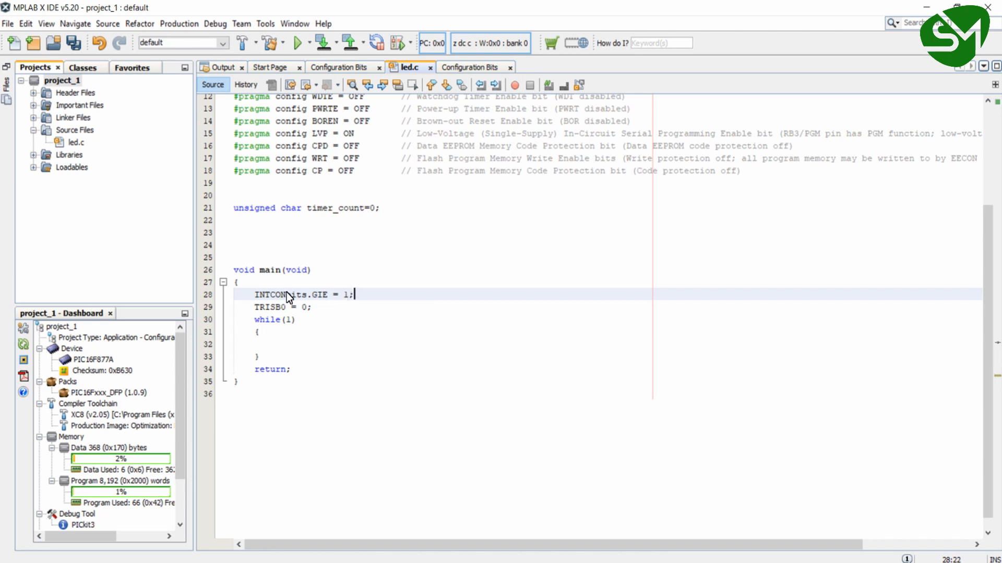
pyautogui.write('INTC')
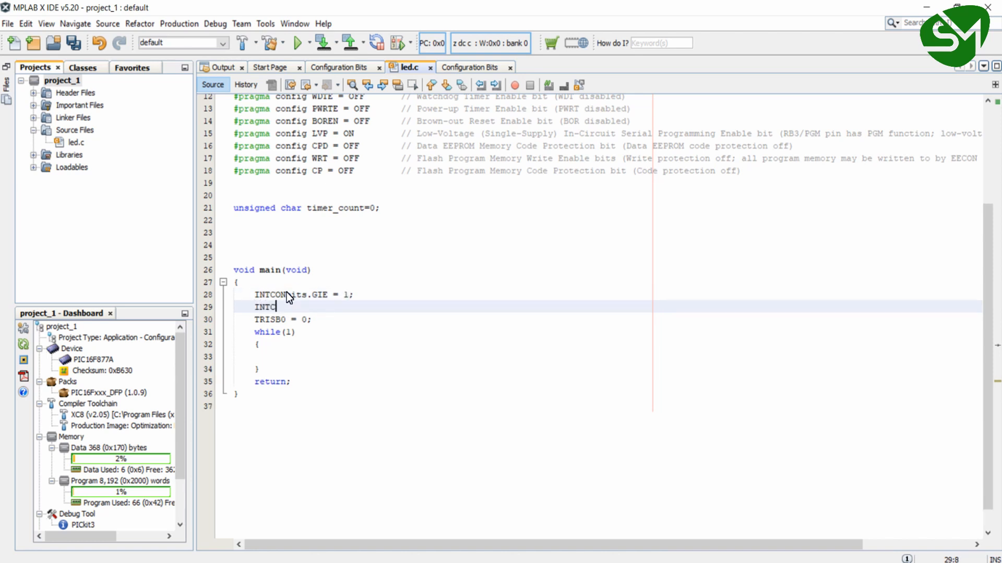
pyautogui.write('bits')
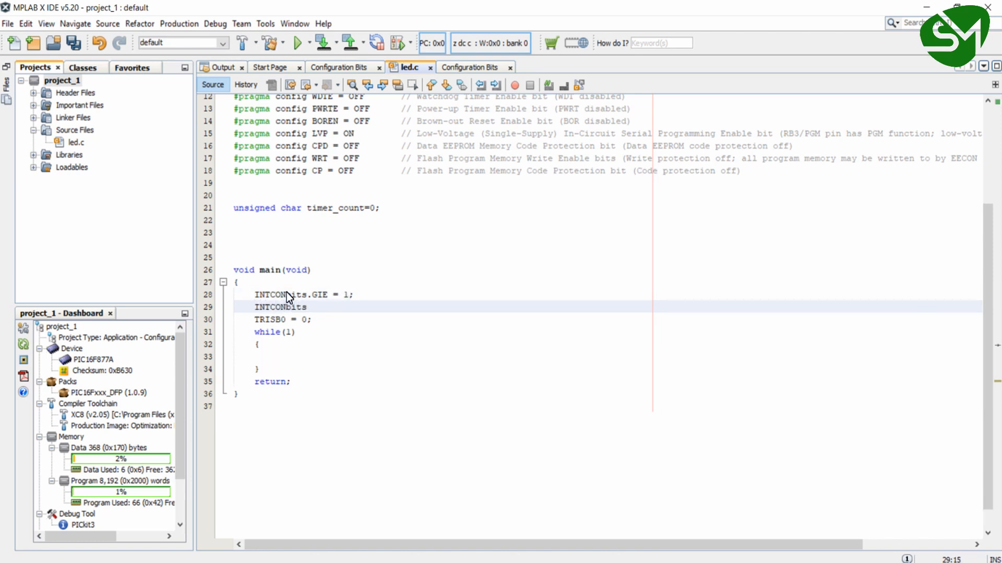
pyautogui.write('.PEIE =')
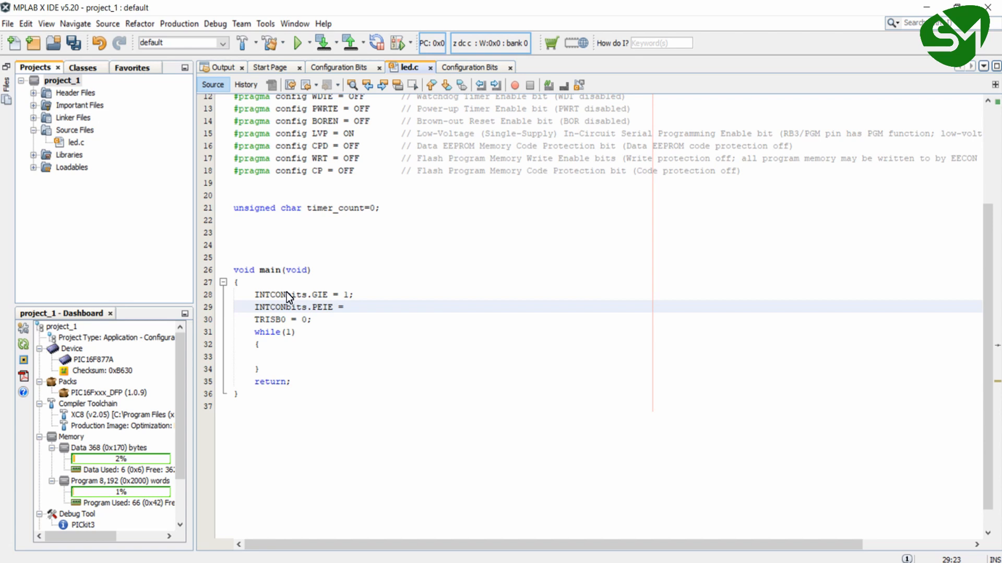
pyautogui.write('1;')
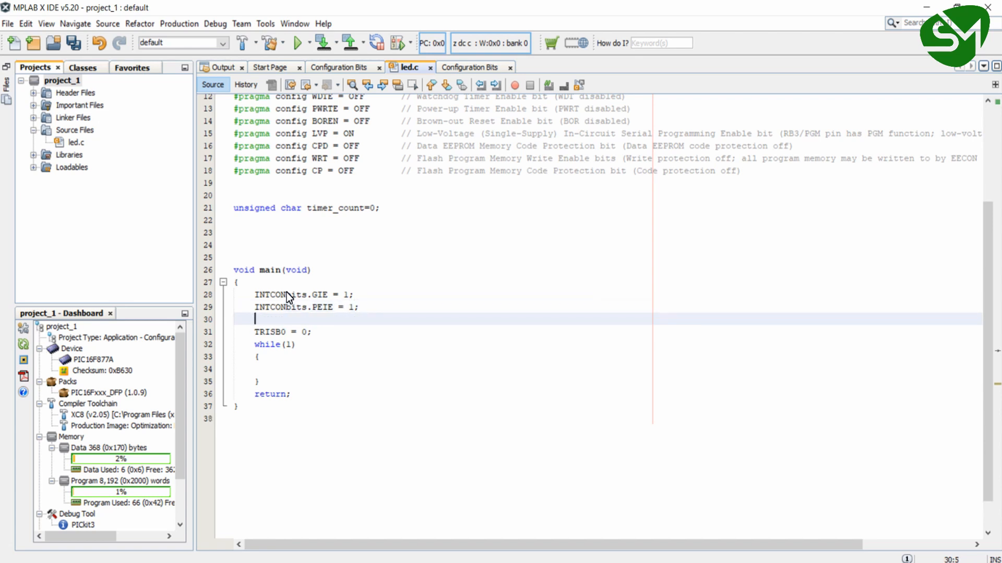
pyautogui.write('intco')
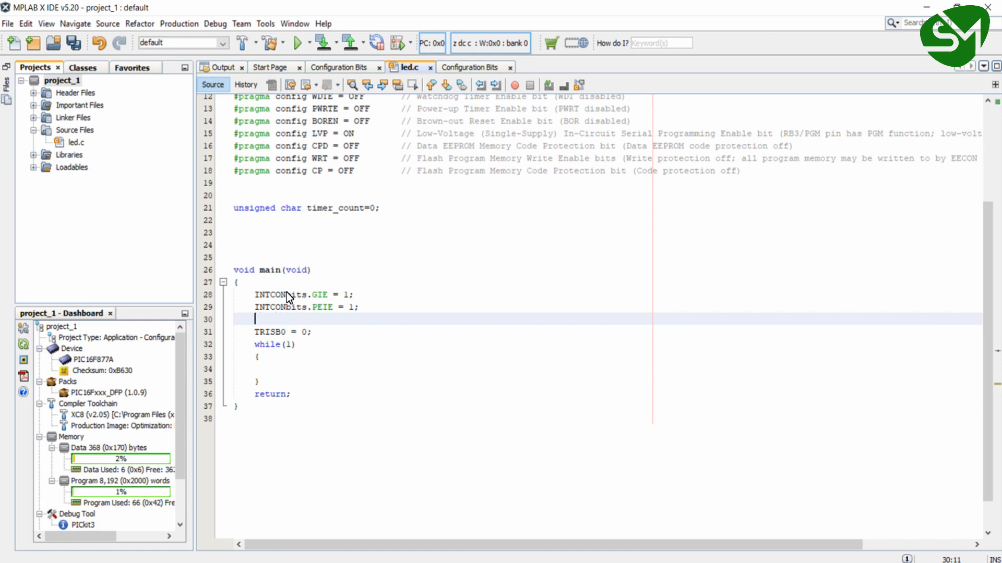
pyautogui.write('INTCONbits.TMR0IE = 1;')
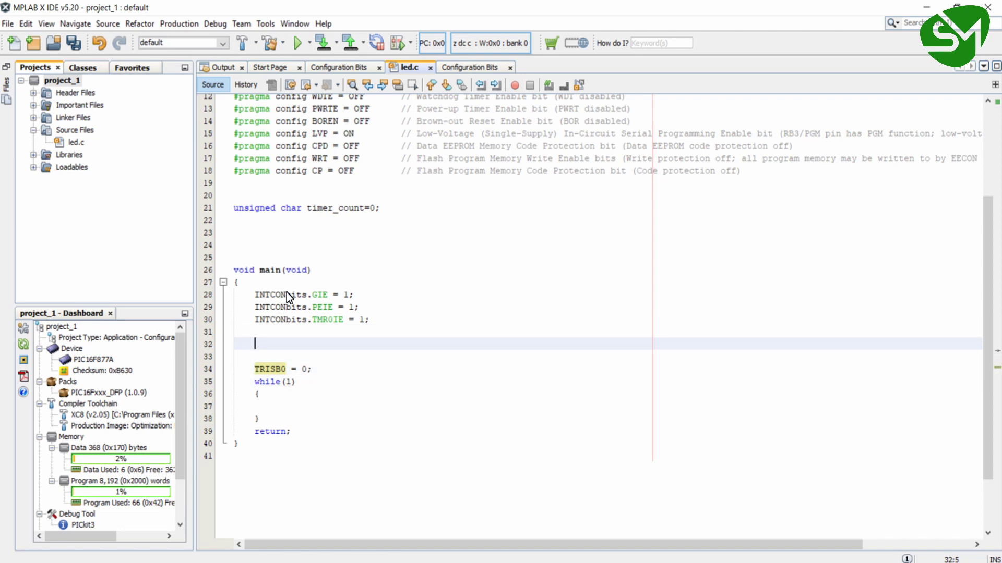
# Set OPTION_REG = 0x07 and preload TMR0 = 59 for a 10MS tick.
pyautogui.write('OPT')
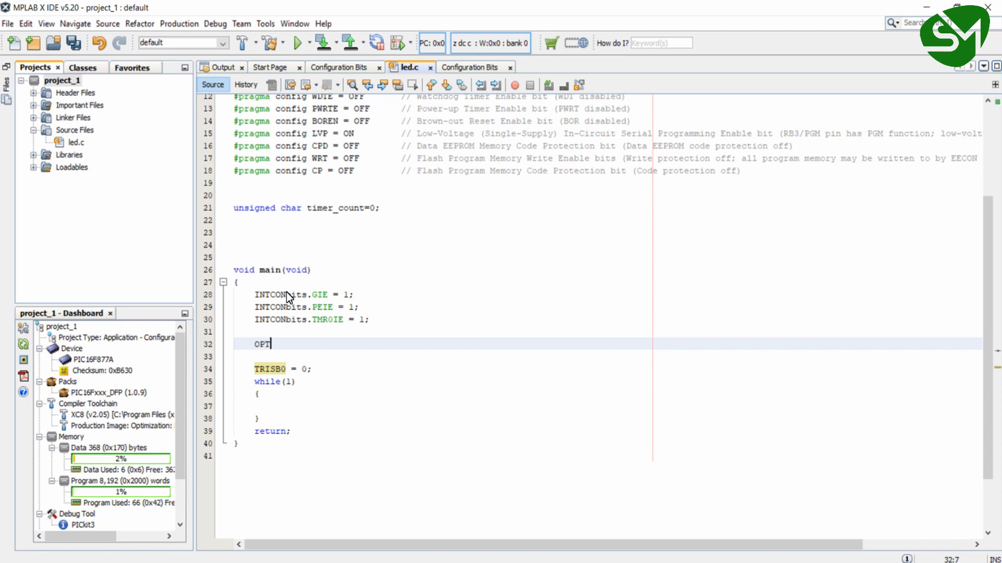
pyautogui.write('ION')
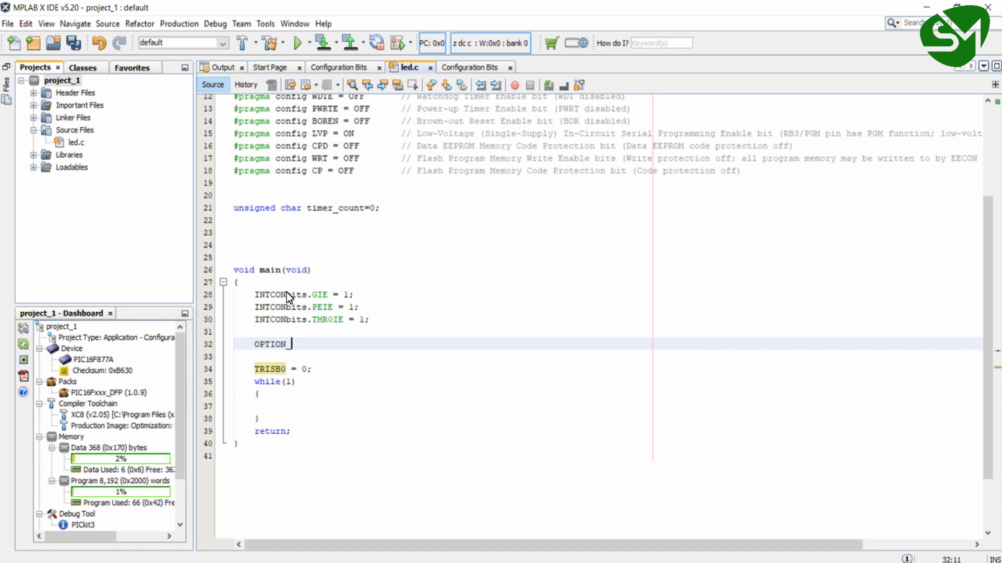
pyautogui.write('_RE')
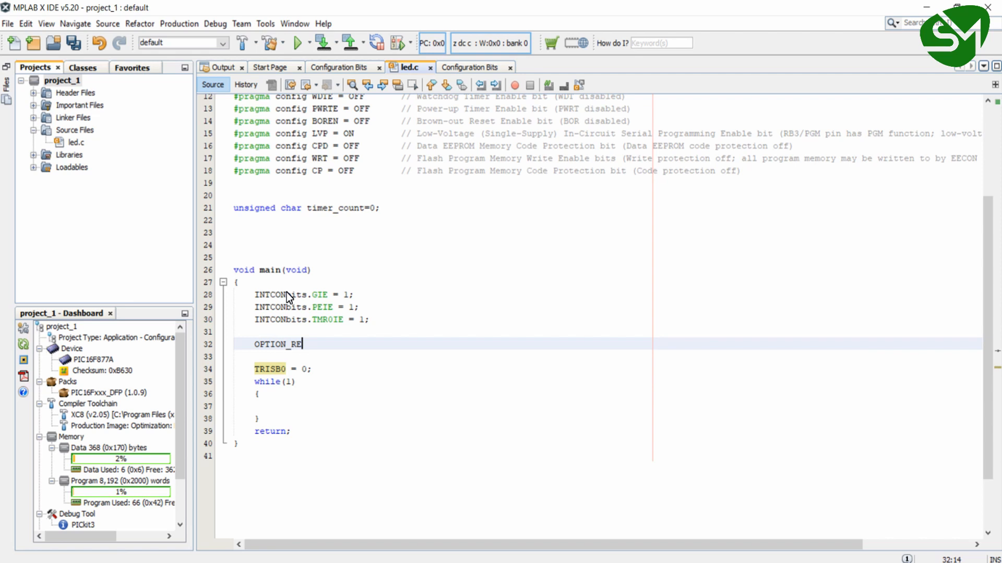
pyautogui.write('G = 0X')
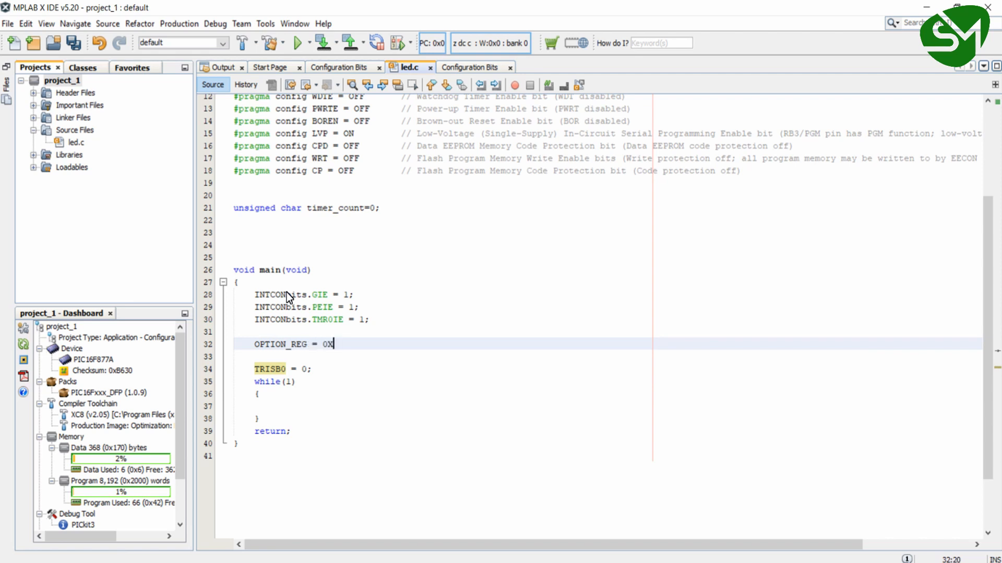
pyautogui.write('07;')
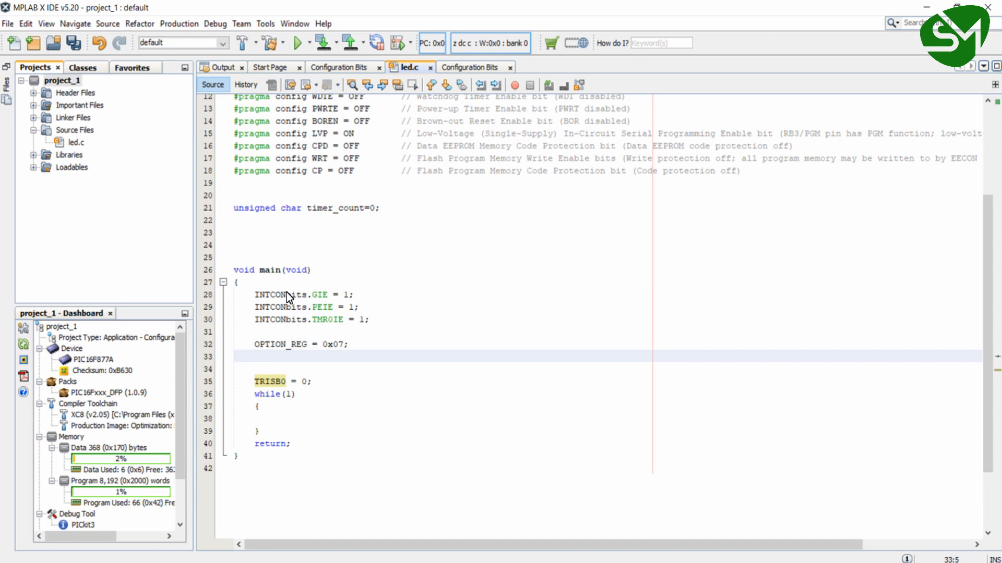
pyautogui.write('T')
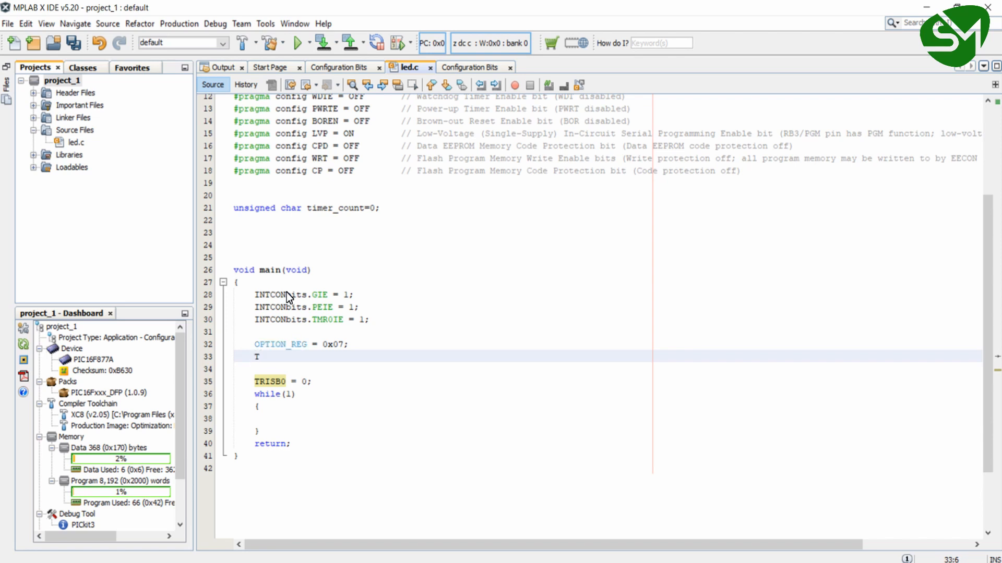
pyautogui.write('MR0')
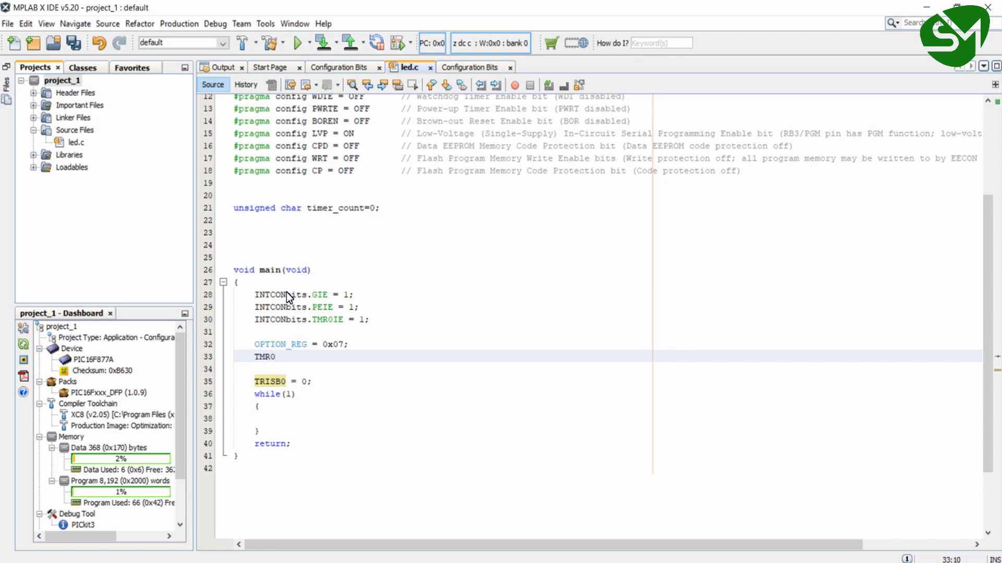
pyautogui.write('= 5')
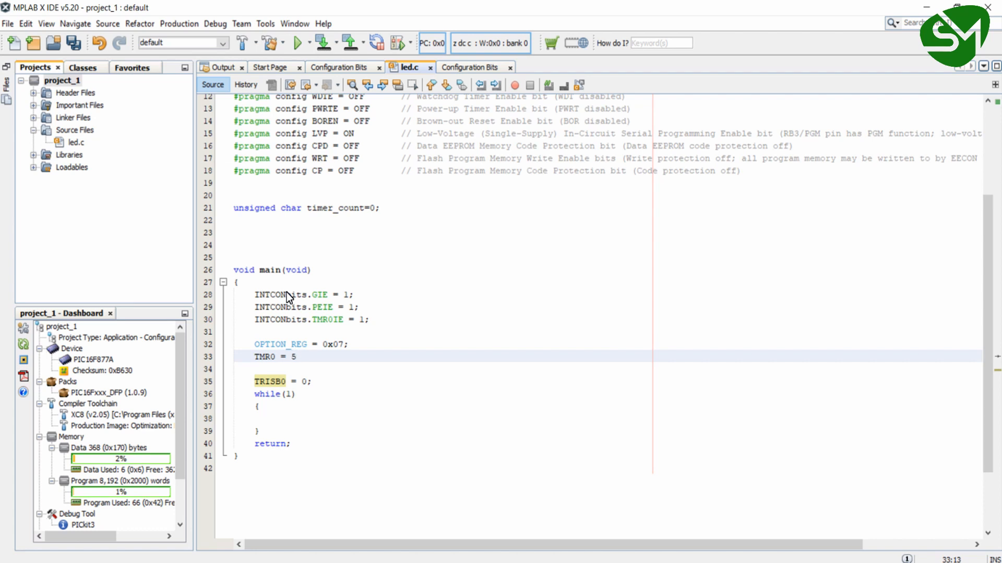
pyautogui.write('9;    // 10MS')
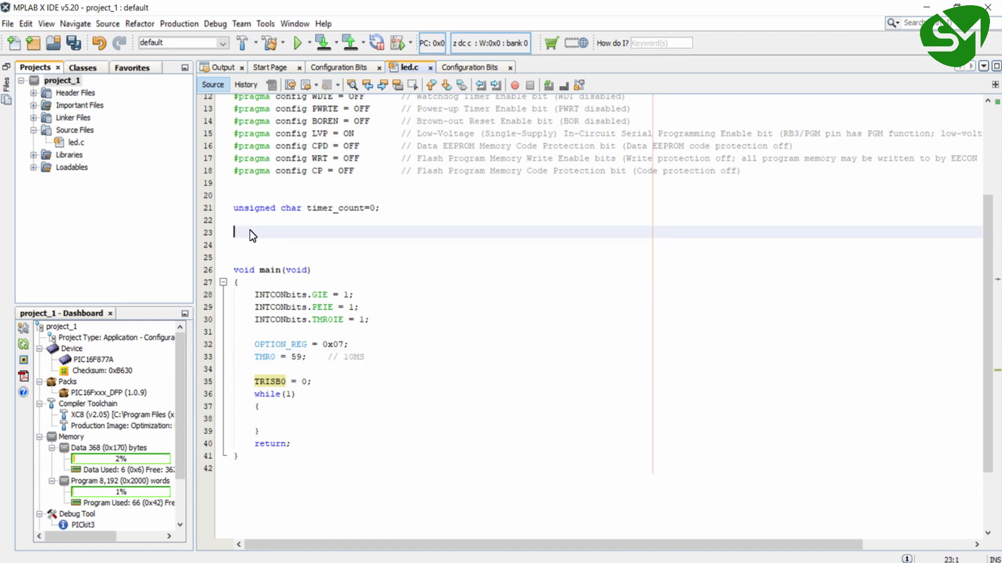
# Declare the interrupt routine void interrupt timer_0() and open its body.
pyautogui.write('voi')
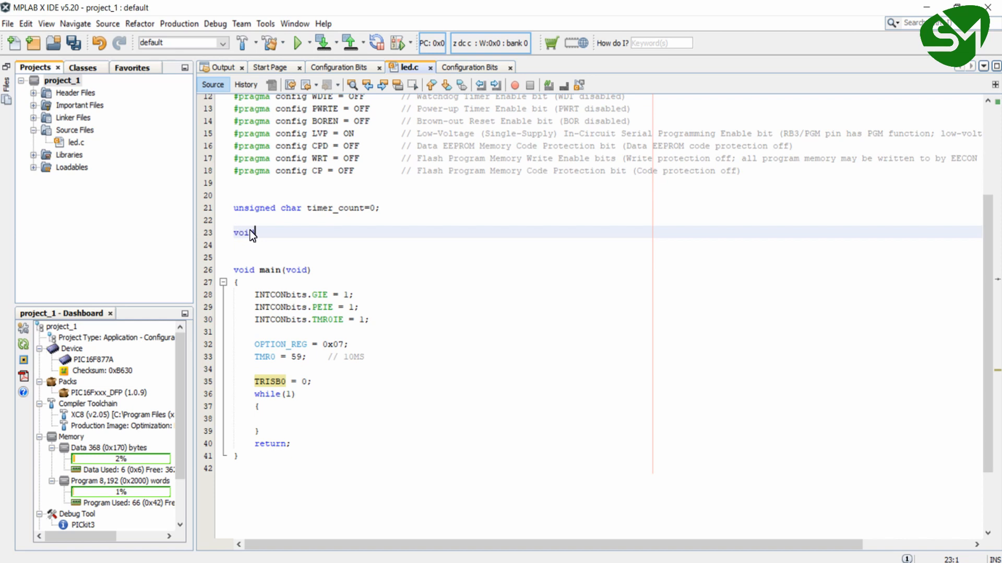
pyautogui.write('inte')
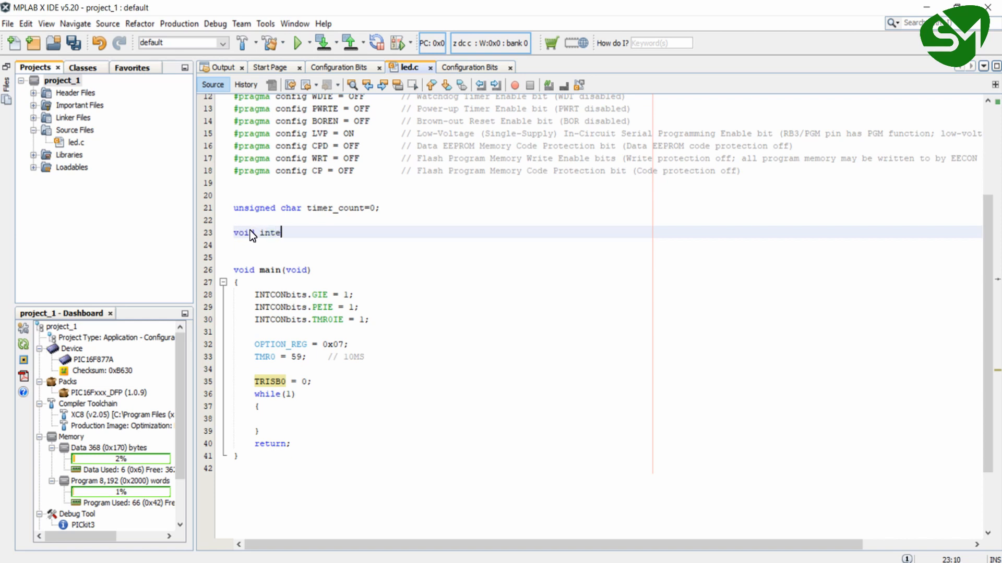
pyautogui.write('rrupt')
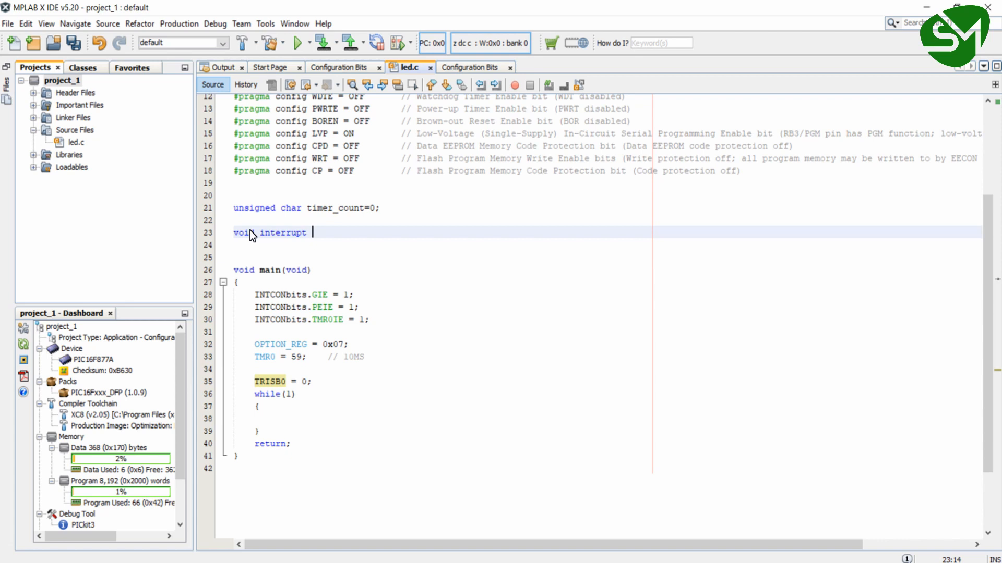
pyautogui.write('time')
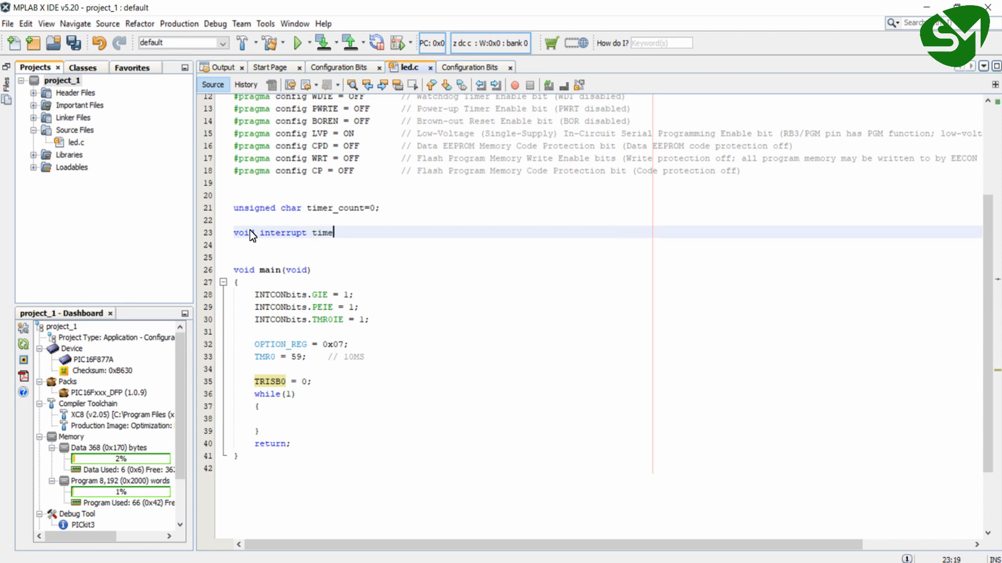
pyautogui.write('_0()')
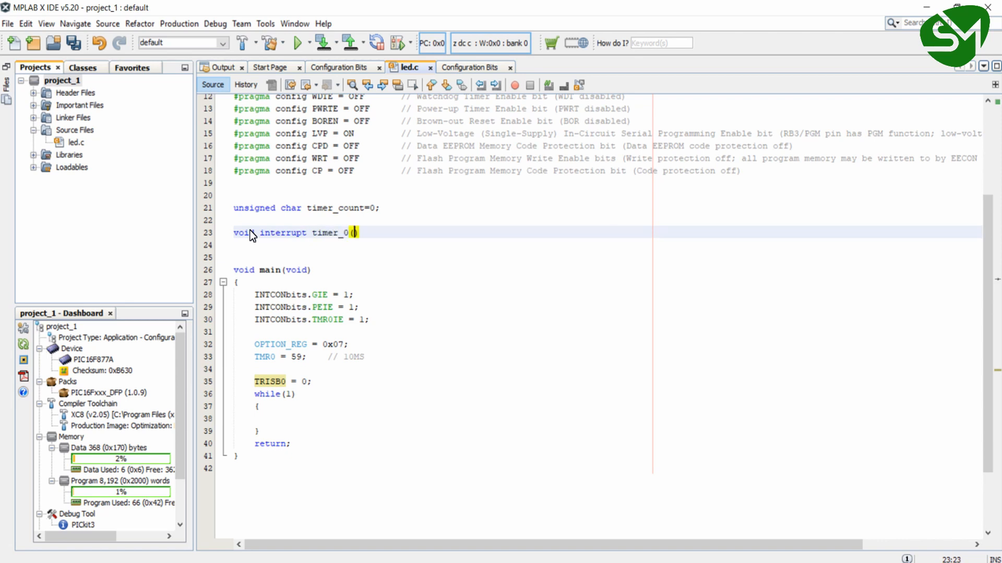
pyautogui.press('Enter')
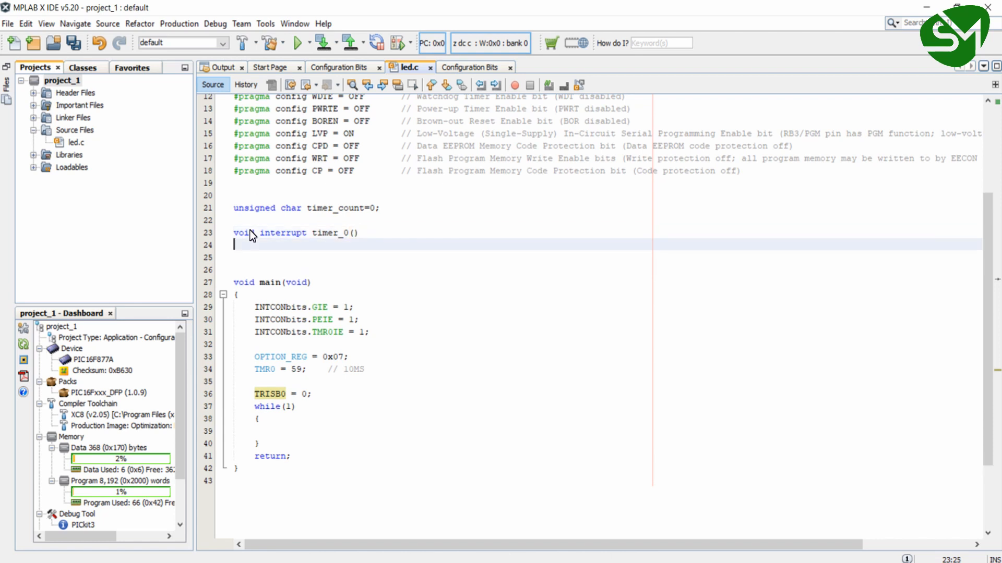
pyautogui.write('{')
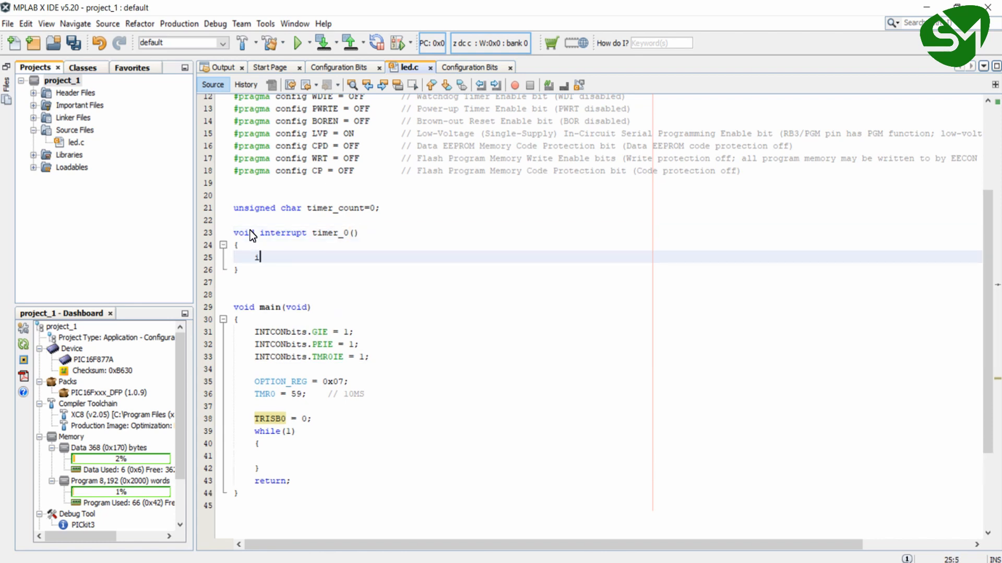
# Add if(INTCONbits.TMR0IF == 1) incrementing timer_count on overflow.
pyautogui.write('f(I')
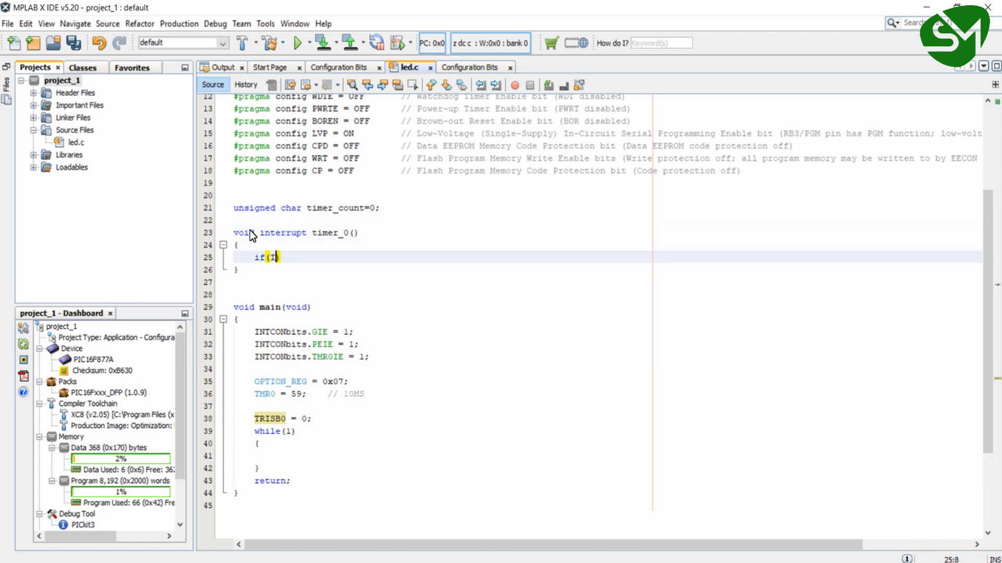
pyautogui.write('NTCON')
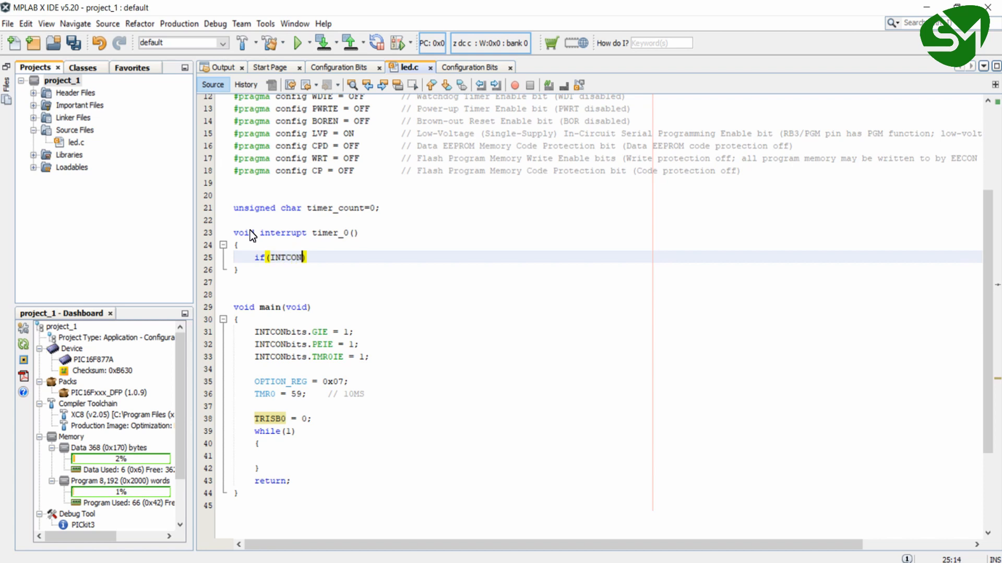
pyautogui.write('bits.')
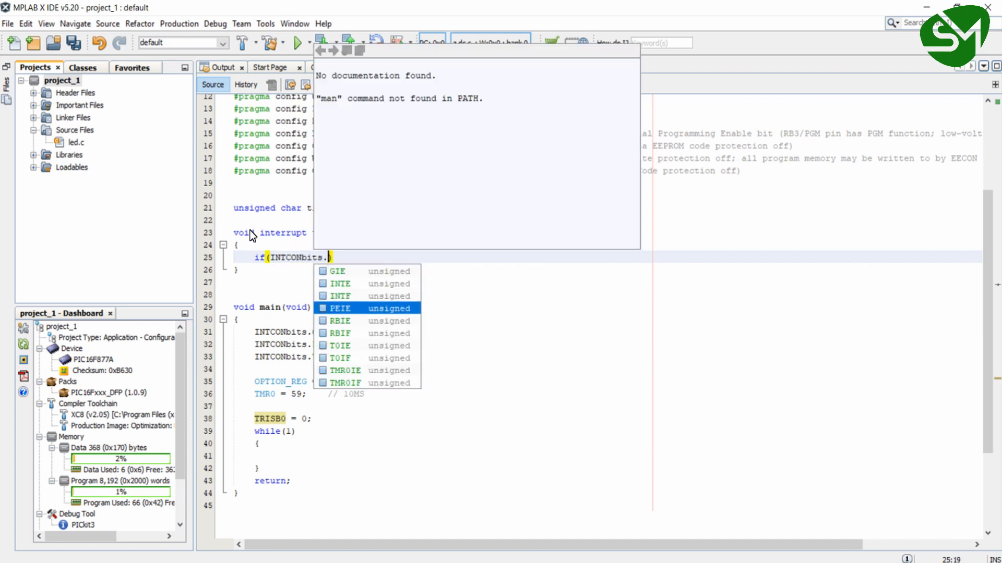
pyautogui.click(347, 383)
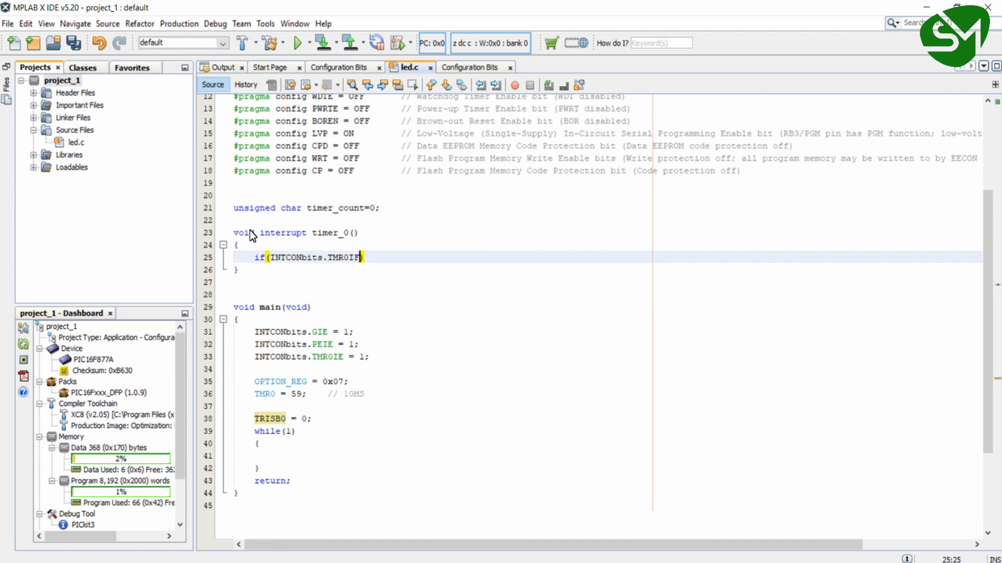
pyautogui.write('== 1')
pyautogui.write('{')
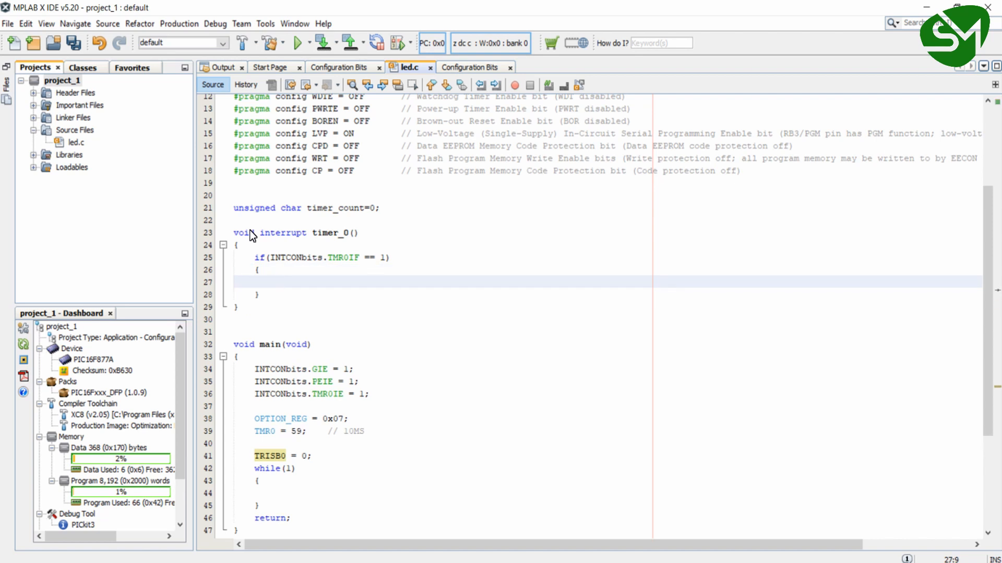
pyautogui.write('timer')
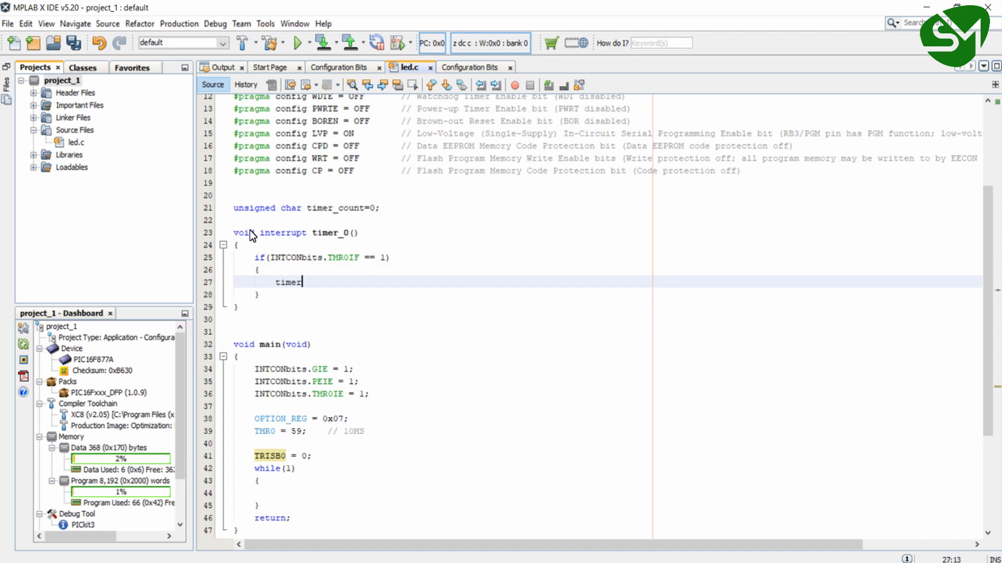
pyautogui.write('_count++;')
pyautogui.write('IN')
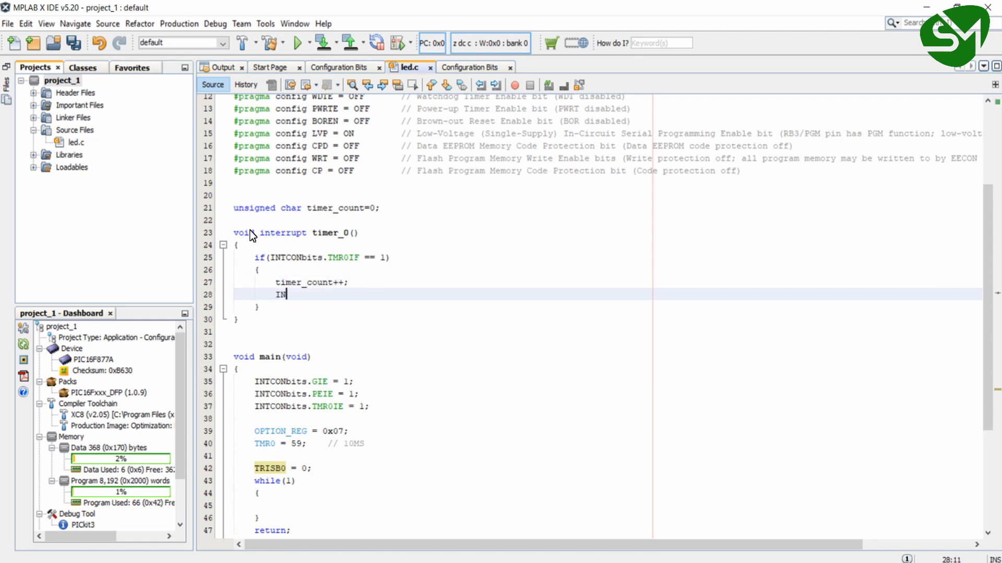
# Clear the flag with INTCONbits.TMR0IF = 0; inside the handler.
pyautogui.write('TCONbi')
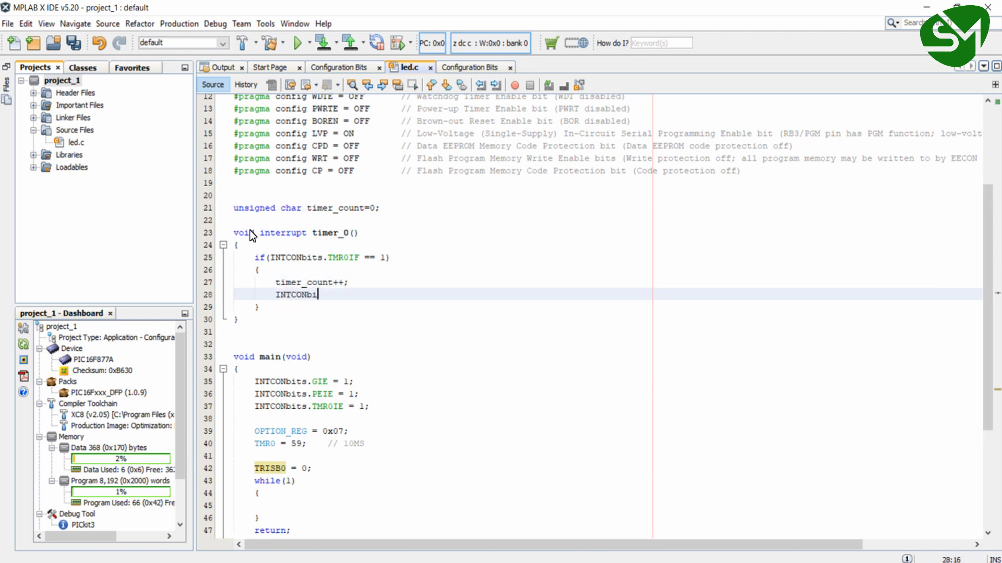
pyautogui.write('.')
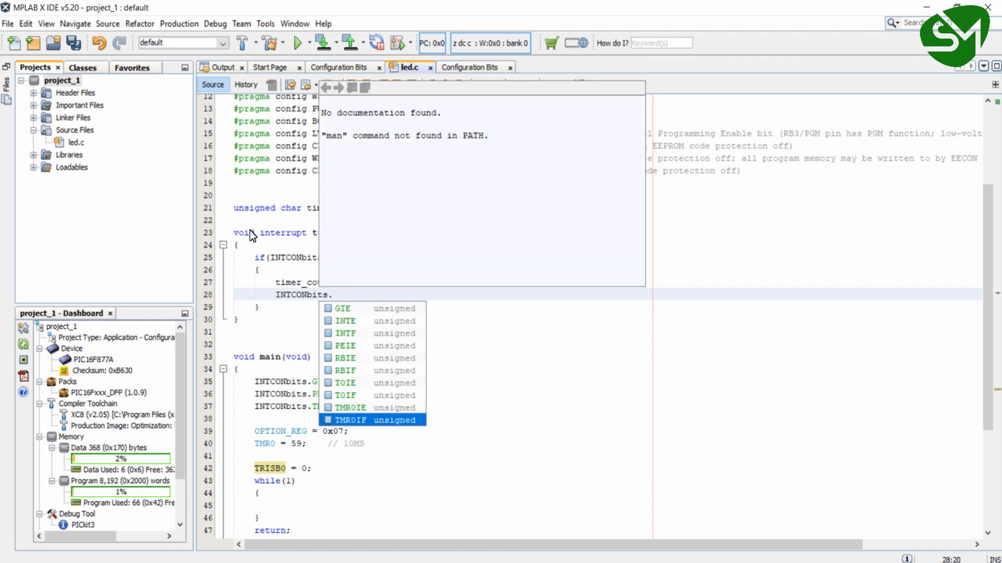
pyautogui.write('TMR0IF = 0')
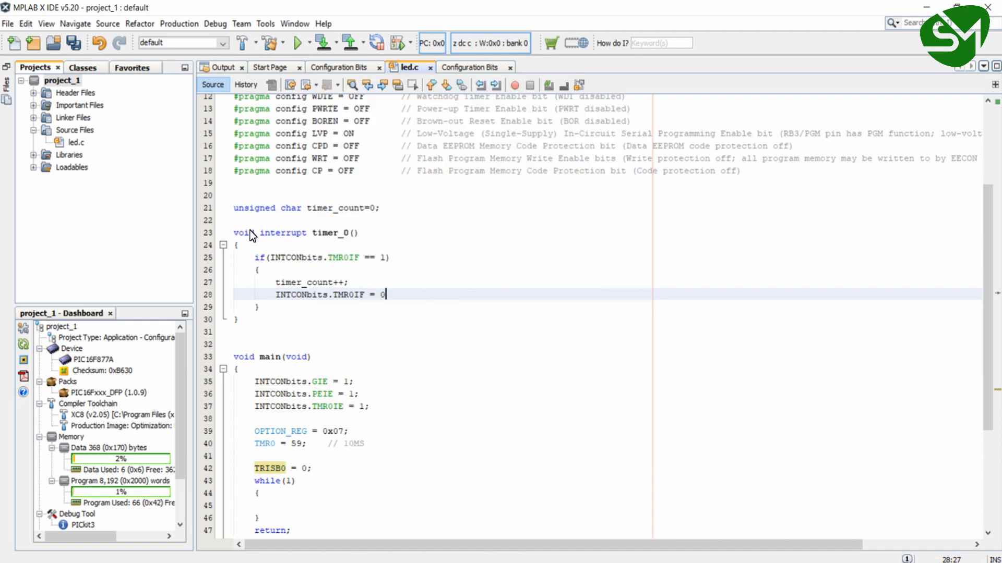
pyautogui.write(';')
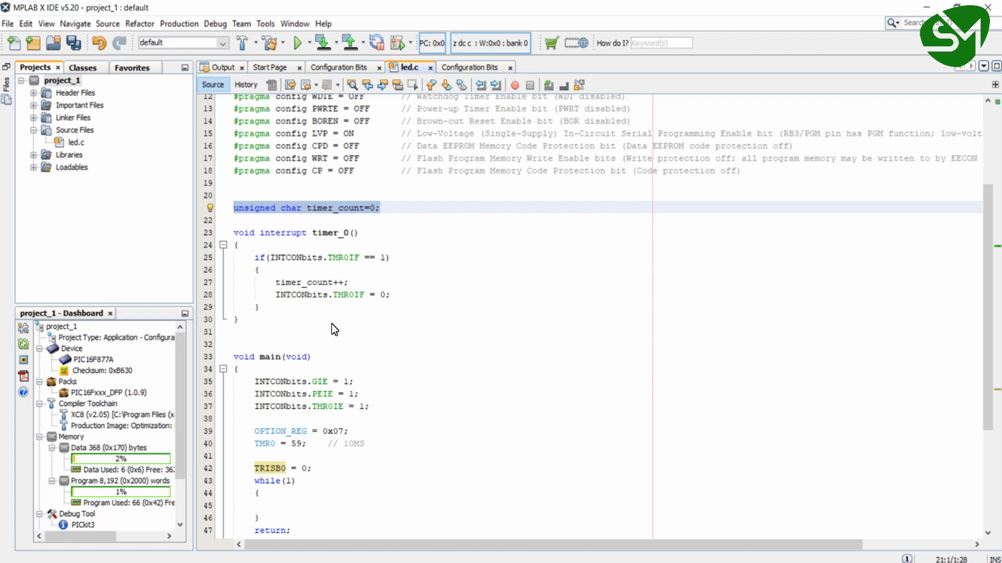
pyautogui.moveTo(314, 262)
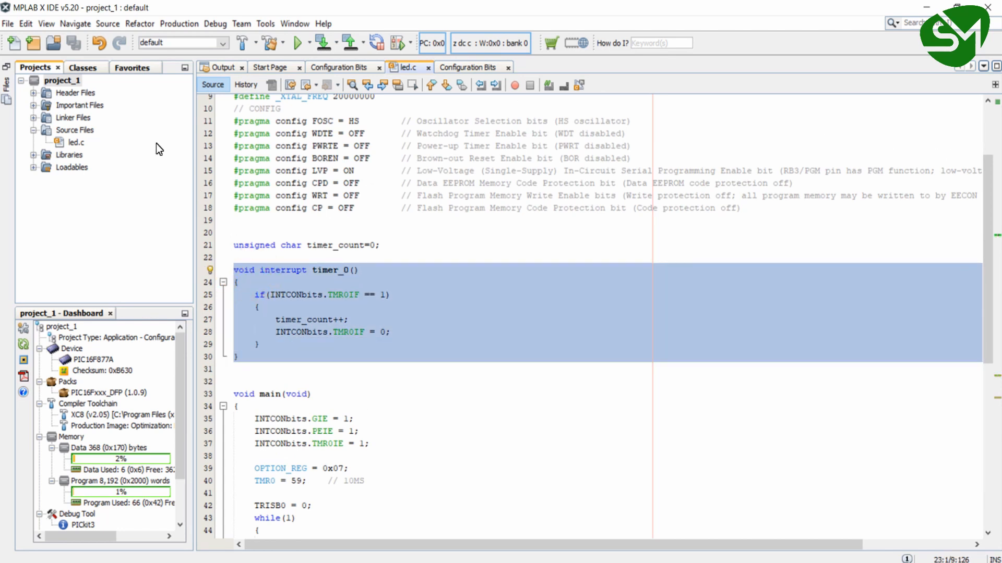
# Bring up project_1's context actions to reach its Properties.
pyautogui.rightClick(61, 80)
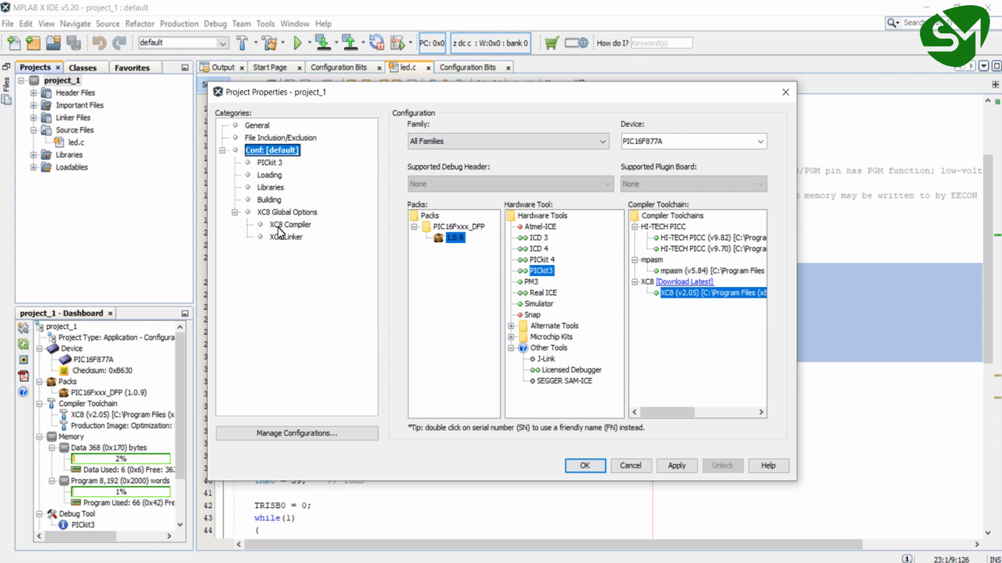
# Set the XC8 global C standard to C 90 and confirm the project properties.
pyautogui.click(287, 211)
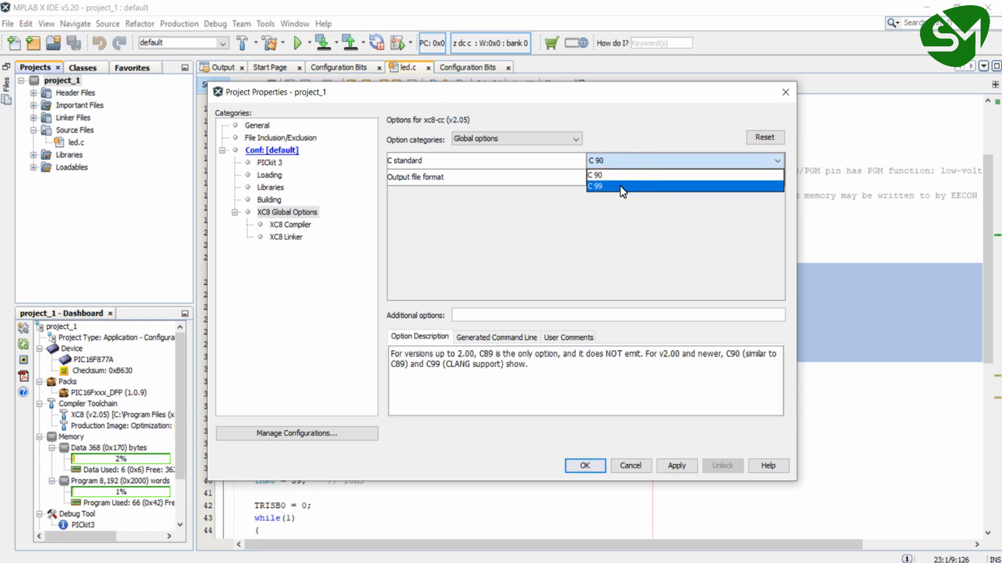
pyautogui.click(616, 187)
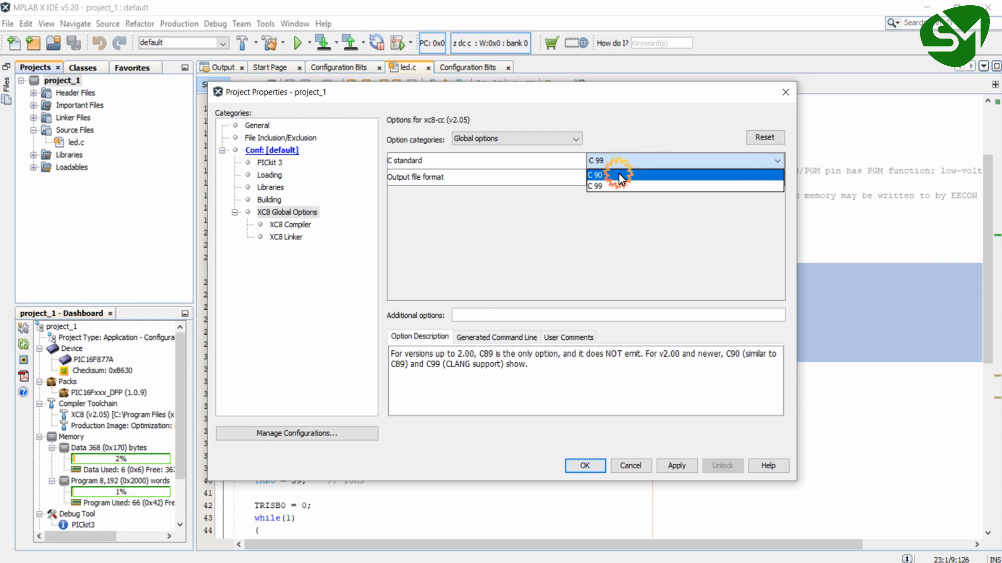
pyautogui.click(610, 175)
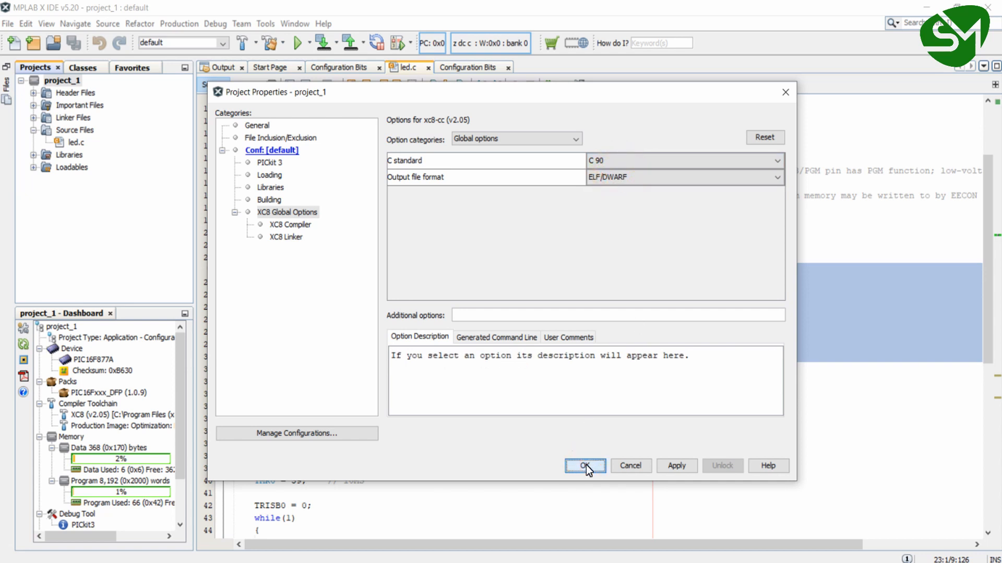
pyautogui.click(585, 466)
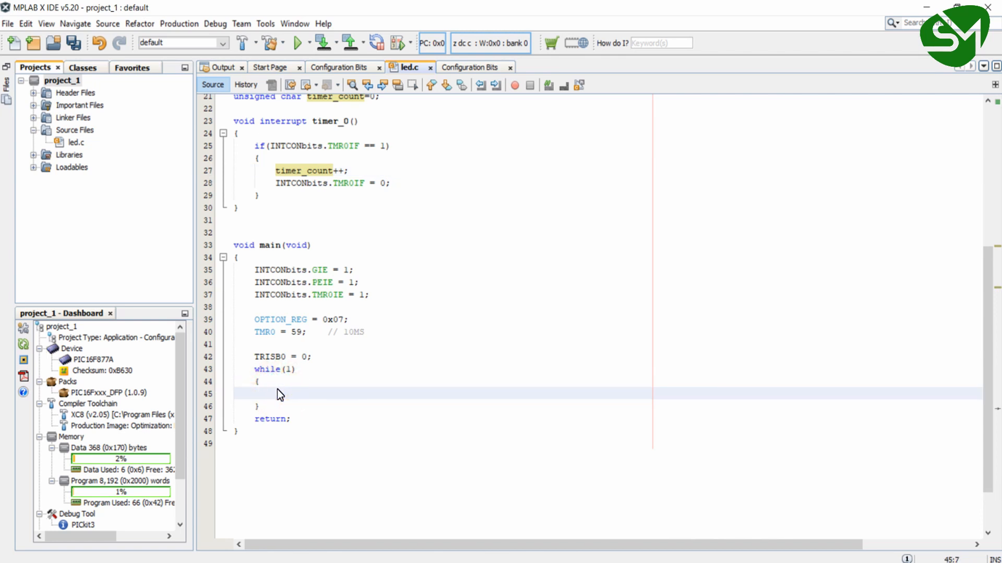
# Add the first condition driving PORTBbits.RB0 when timer_count == 0.
pyautogui.write('(t')
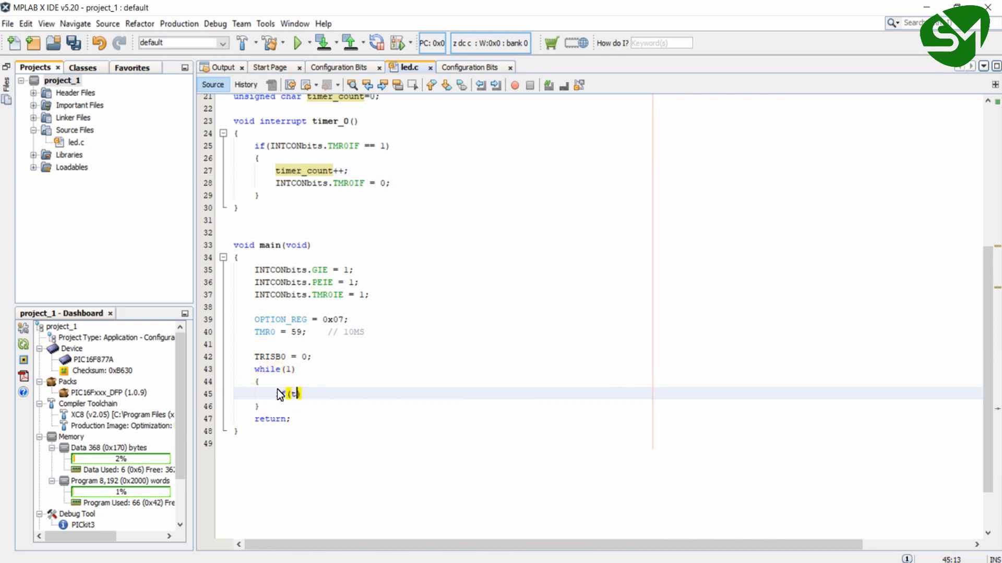
pyautogui.write('im')
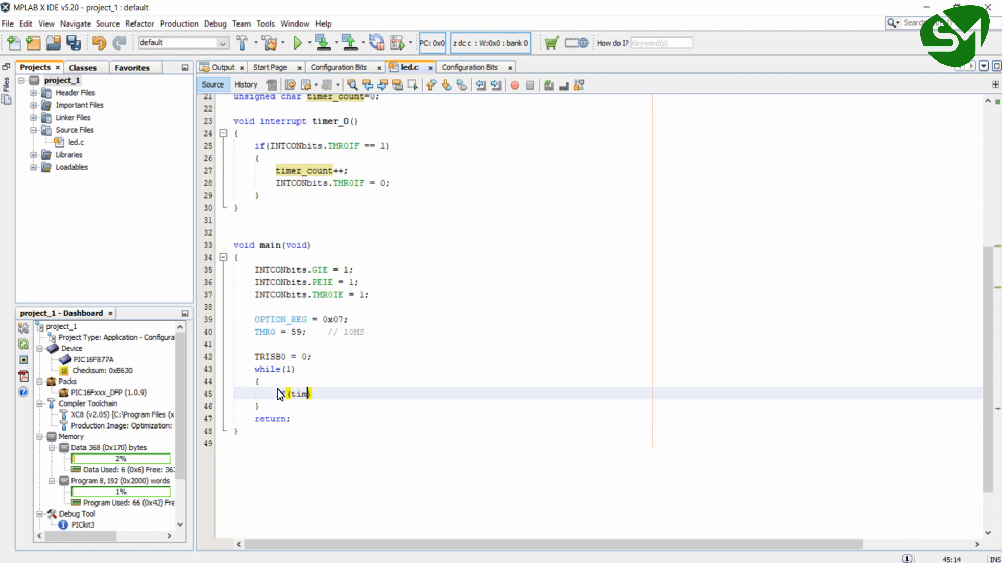
pyautogui.write('er_cou')
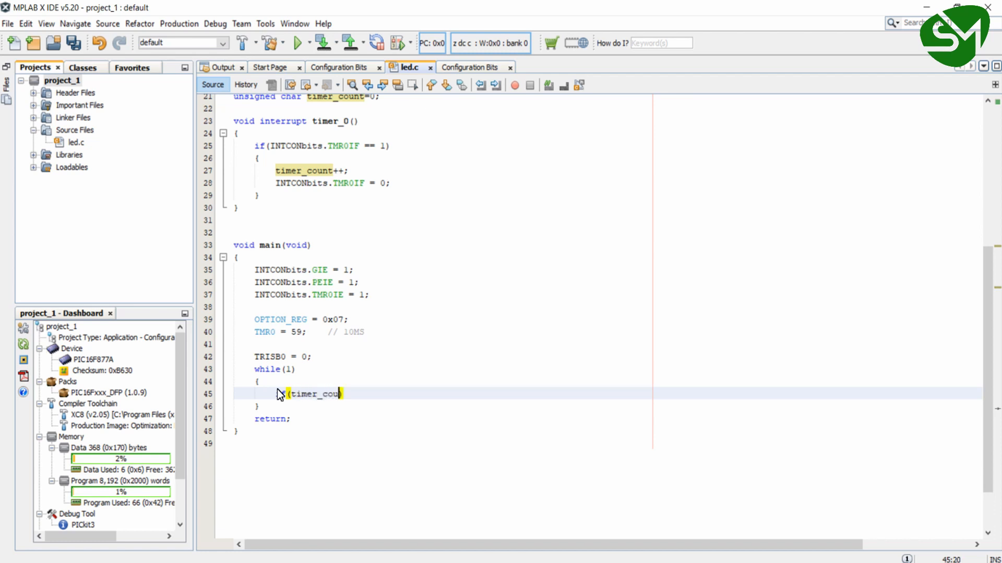
pyautogui.write('== 0')
pyautogui.write('{')
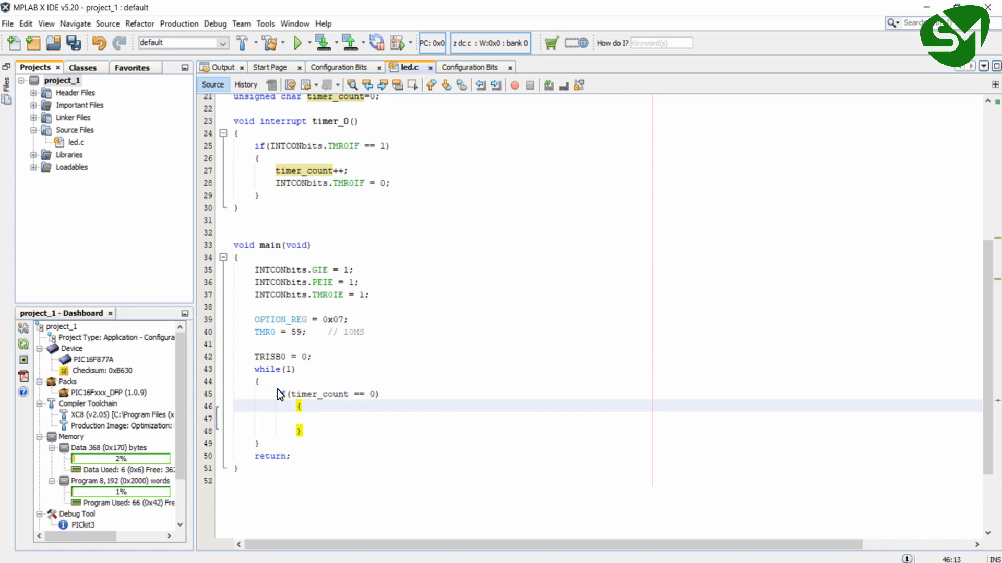
pyautogui.write('P')
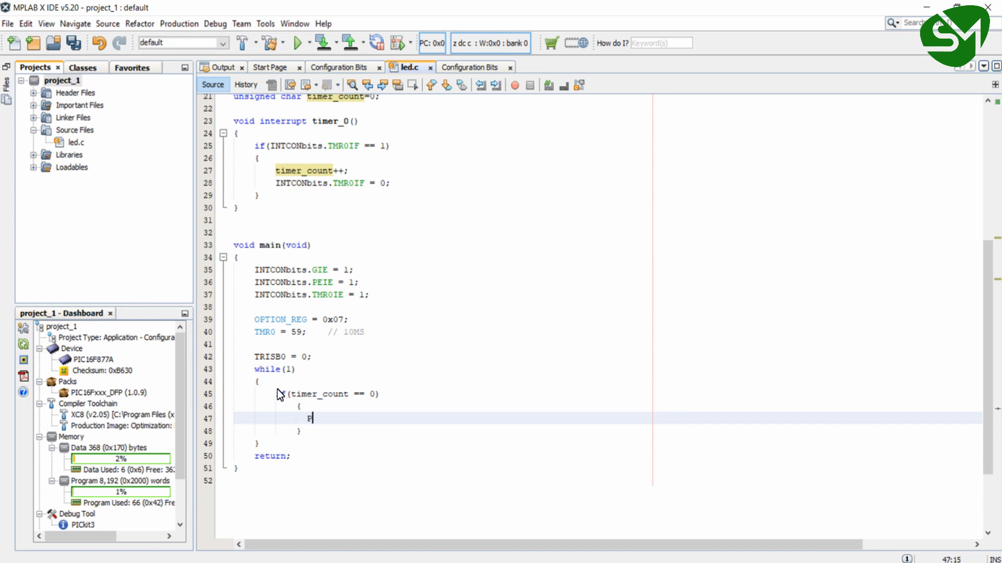
pyautogui.write('PORTBb')
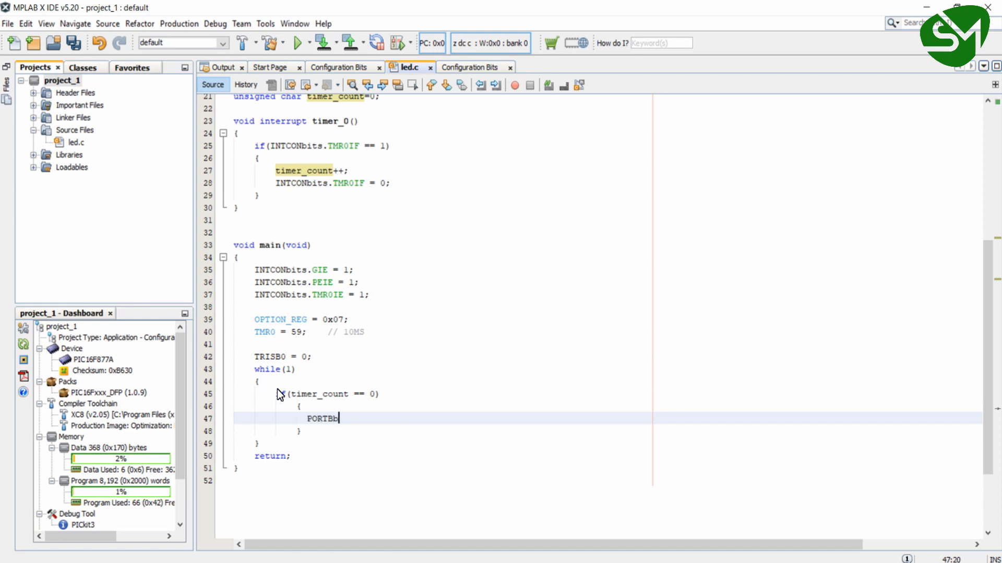
pyautogui.write('.RB0 = 1;')
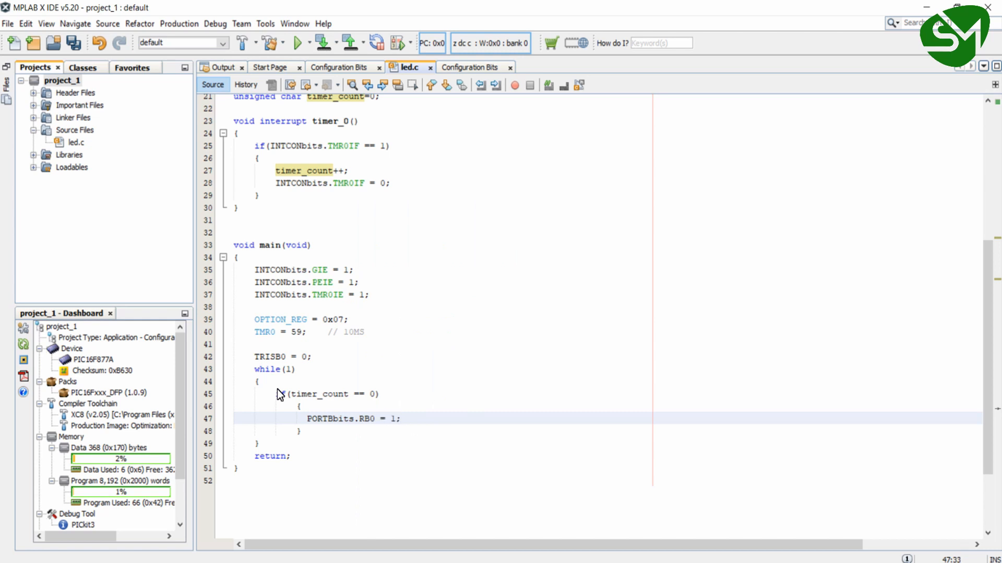
# Add the second condition setting PORTBbits.RB0 when timer_count reaches 100.
pyautogui.write('if')
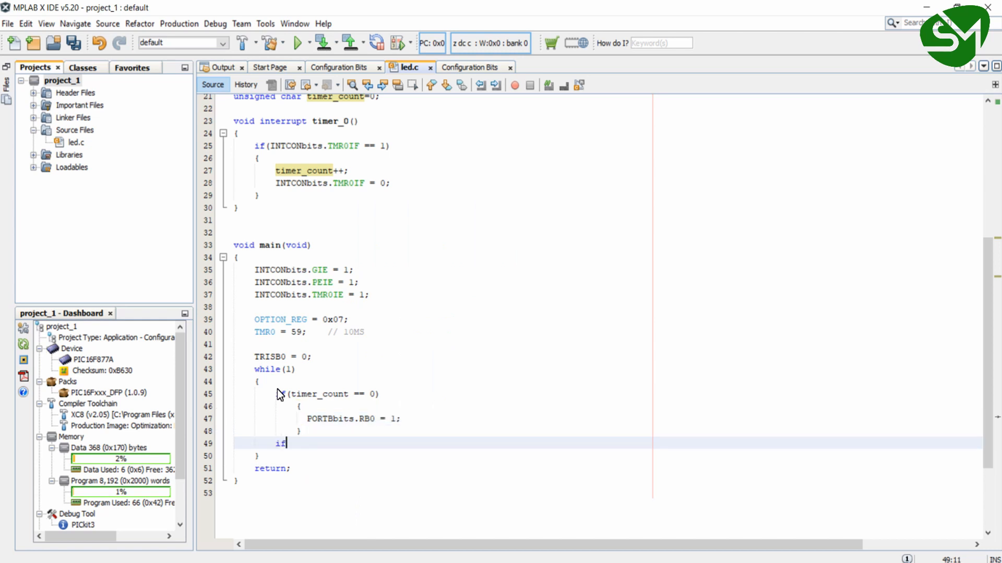
pyautogui.write('(time')
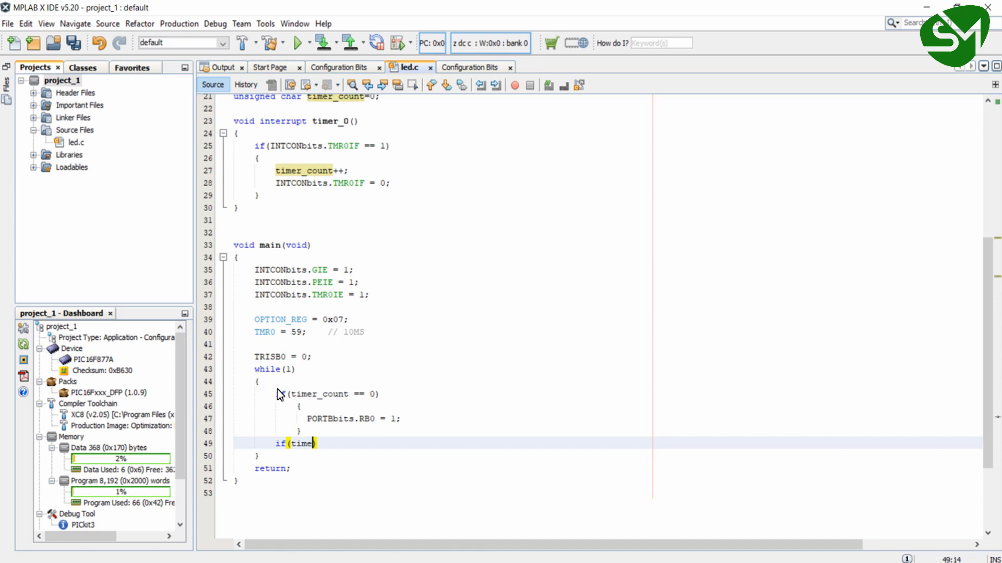
pyautogui.write('r_count == 1')
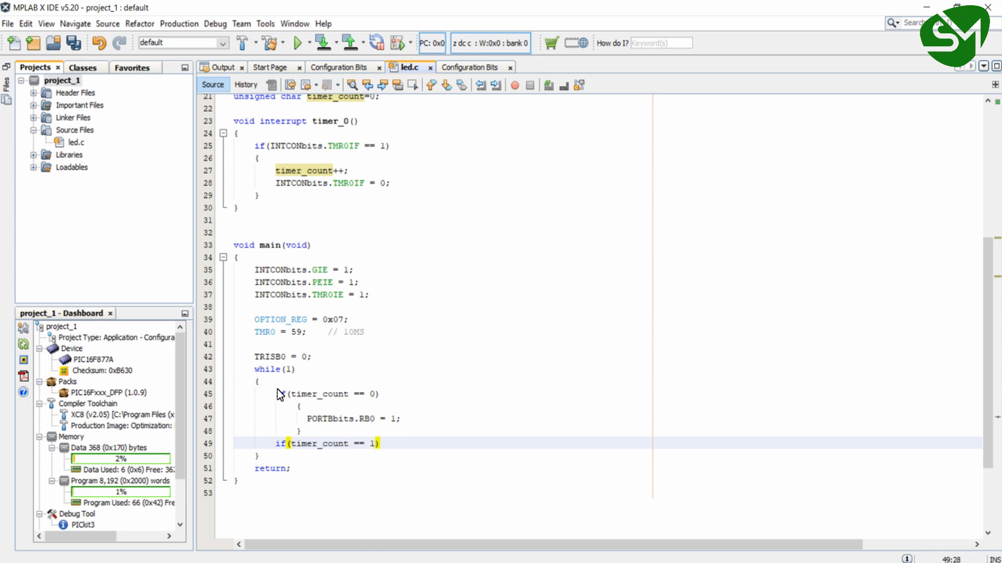
pyautogui.write('00')
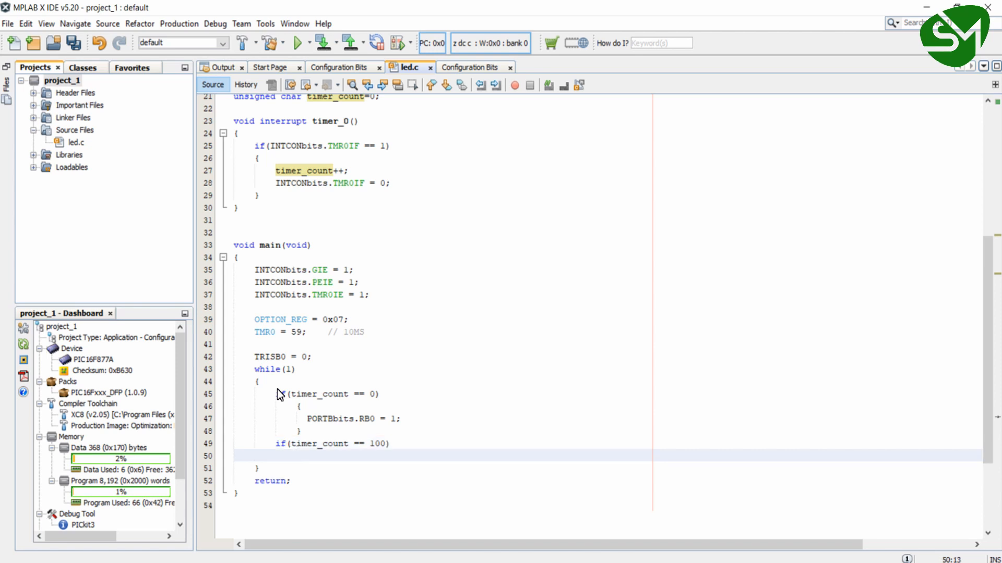
pyautogui.write('{')
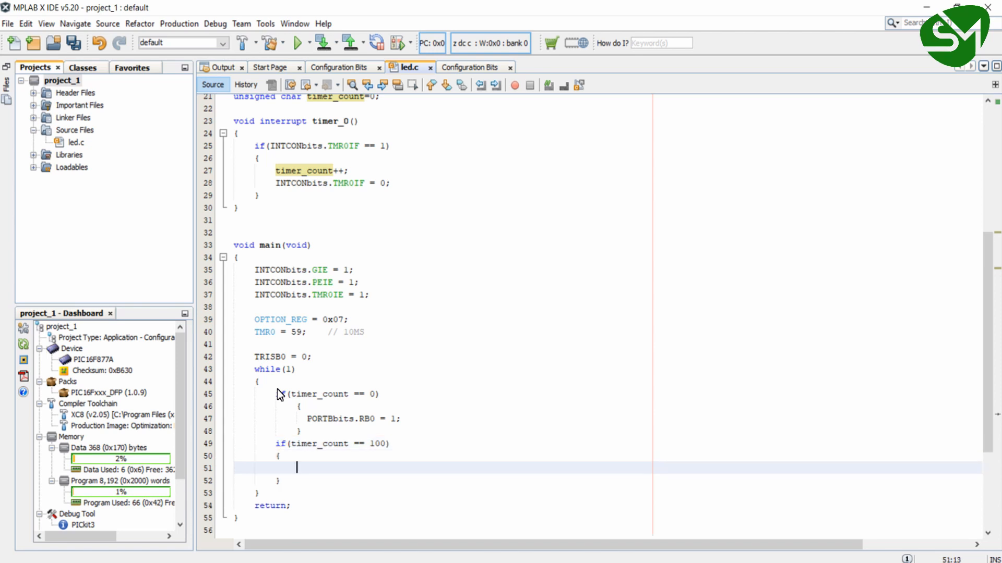
pyautogui.write('PORT')
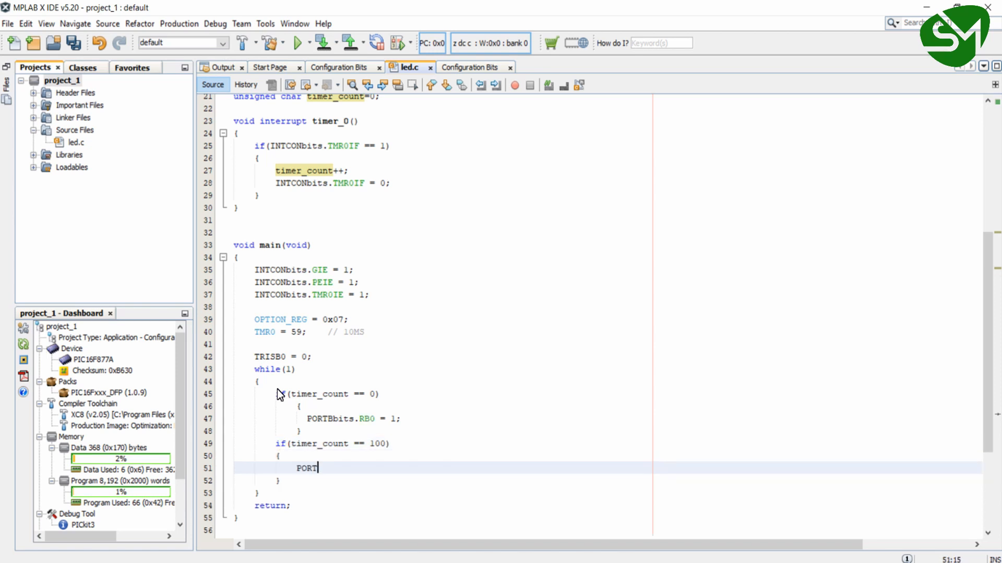
pyautogui.write('Bbits.')
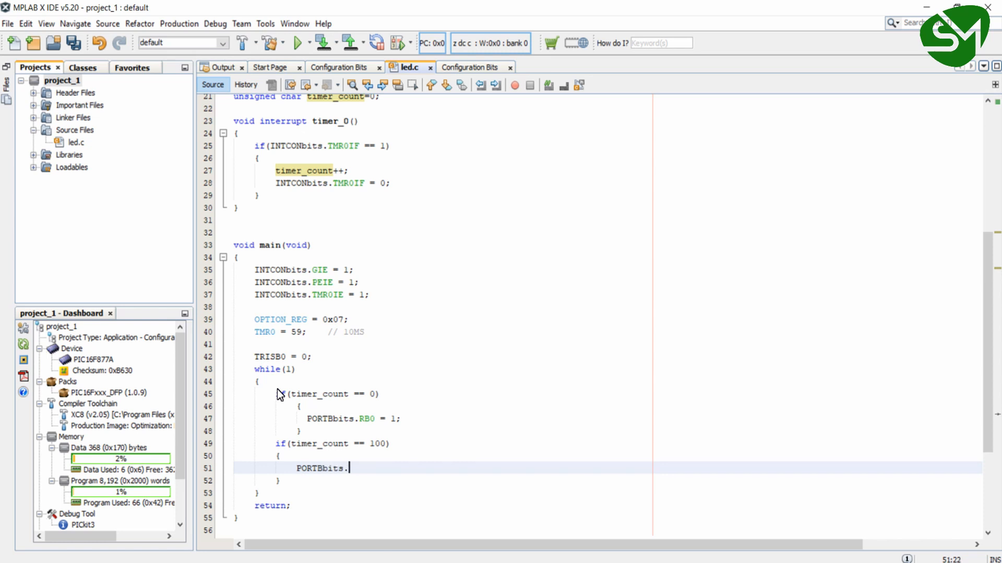
pyautogui.write('RB0 = 0;')
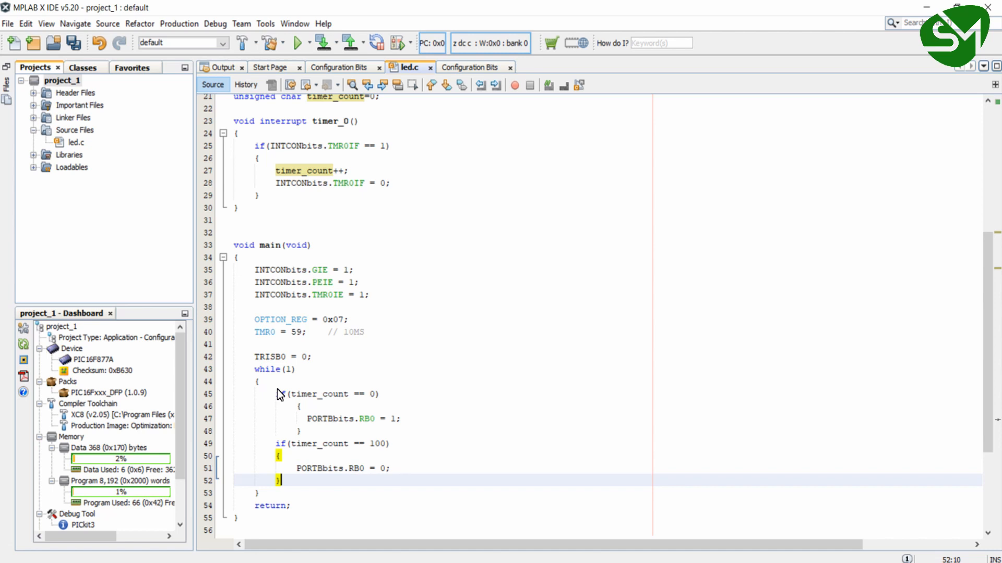
# Add if(timer_count == 200) resetting timer_count to 0.
pyautogui.write('if()')
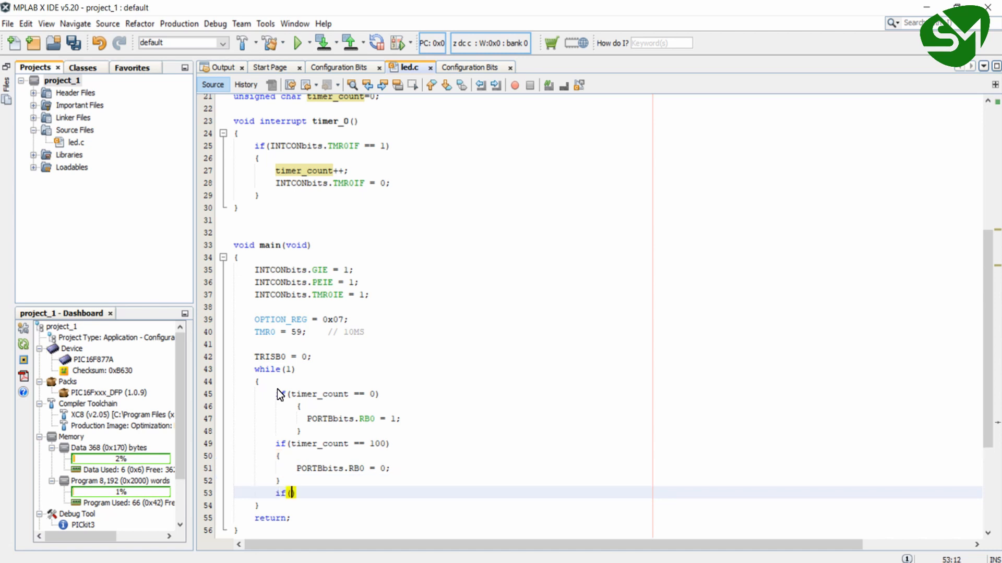
pyautogui.write('timer_')
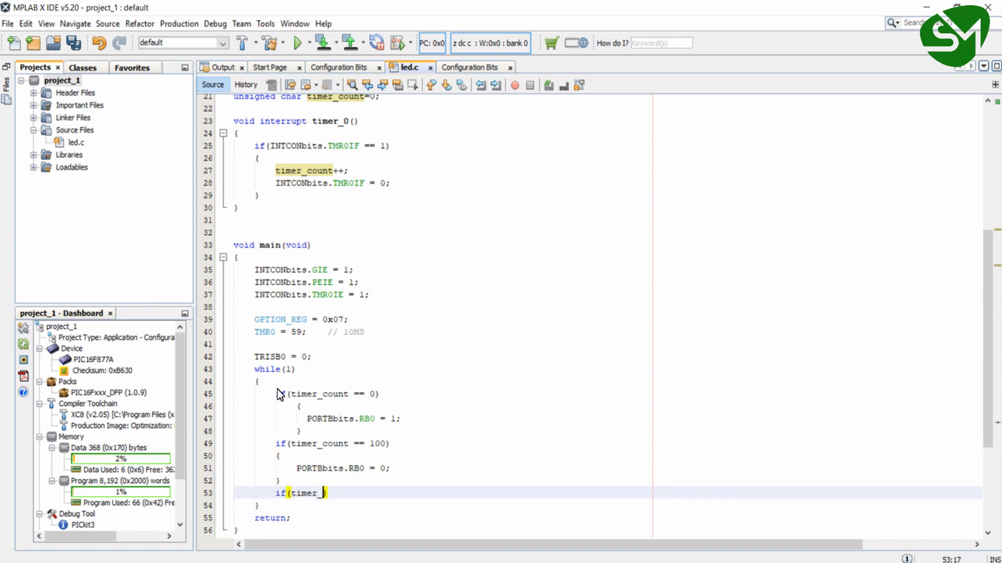
pyautogui.write('count')
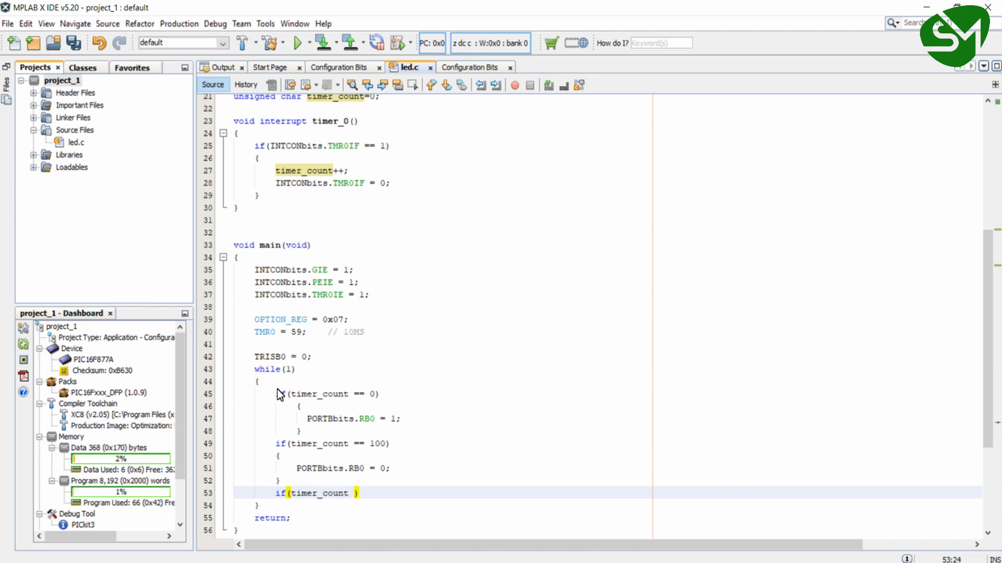
pyautogui.write('== 200')
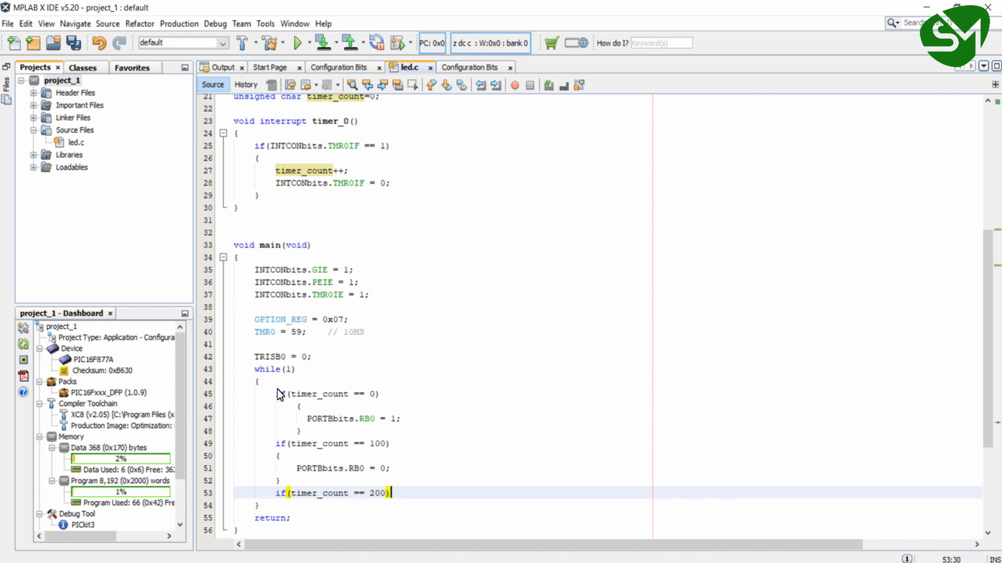
pyautogui.press('Enter')
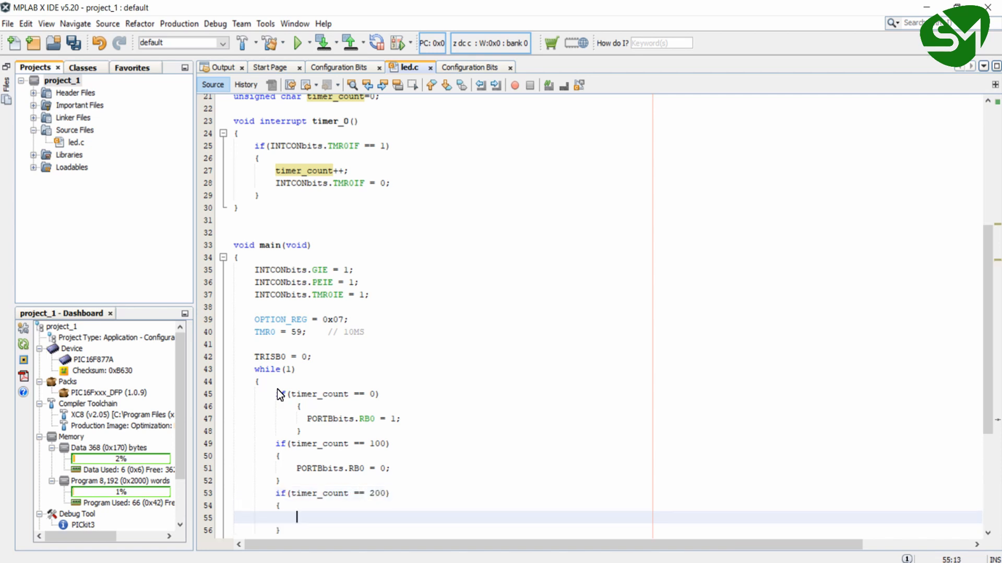
pyautogui.write('timer_c')
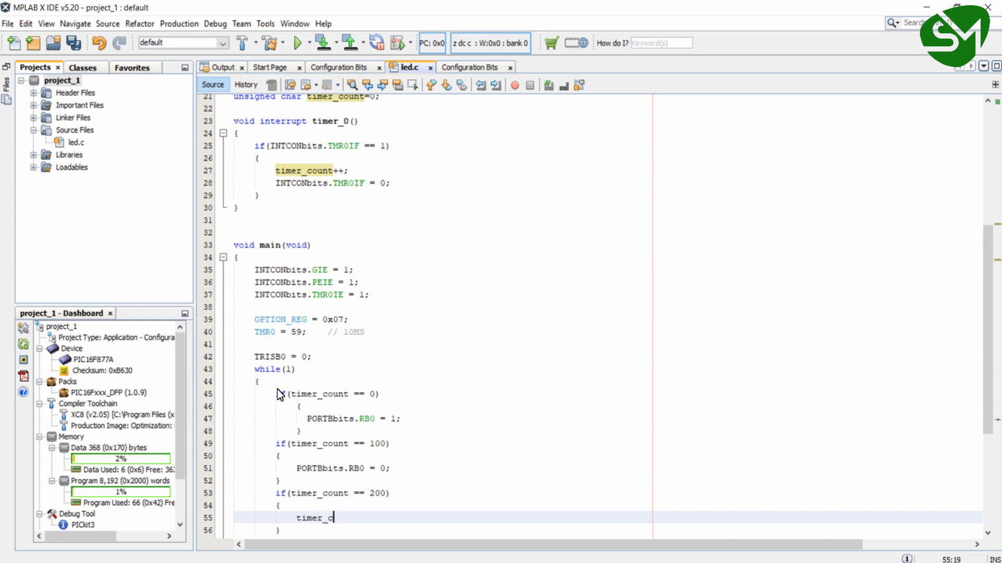
pyautogui.write('ount =')
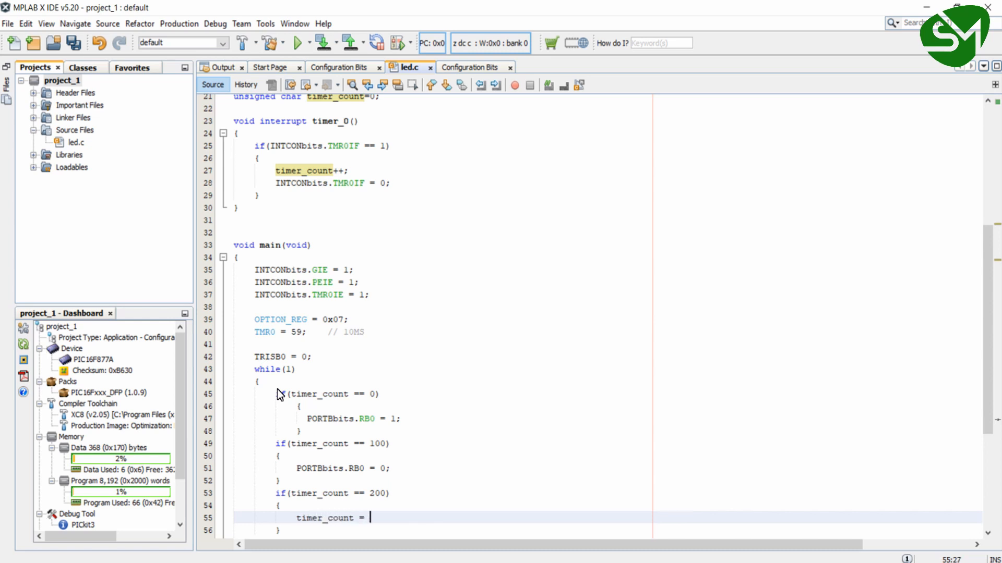
pyautogui.write('0;')
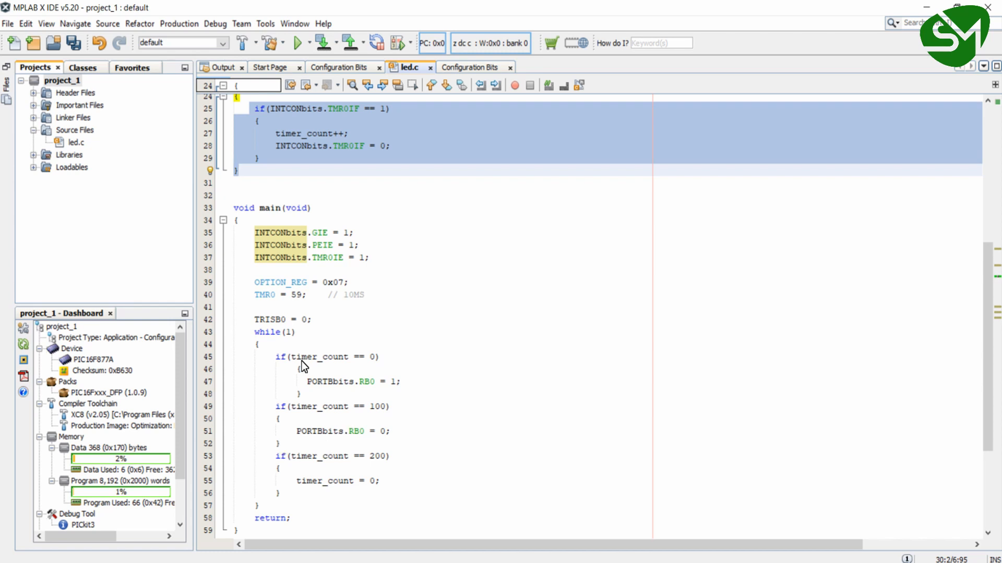
pyautogui.moveTo(320, 355)
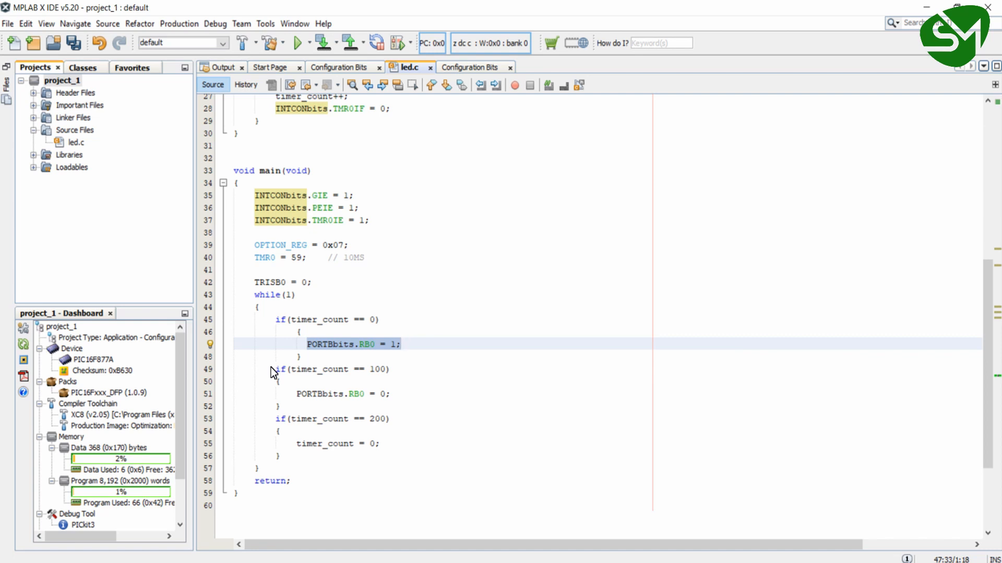
pyautogui.click(402, 345)
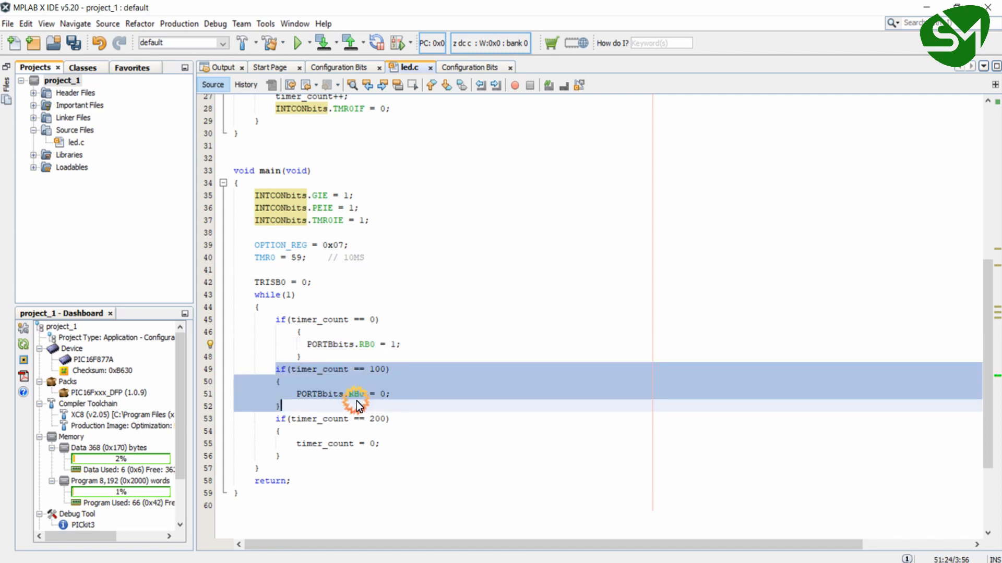
pyautogui.moveTo(421, 415)
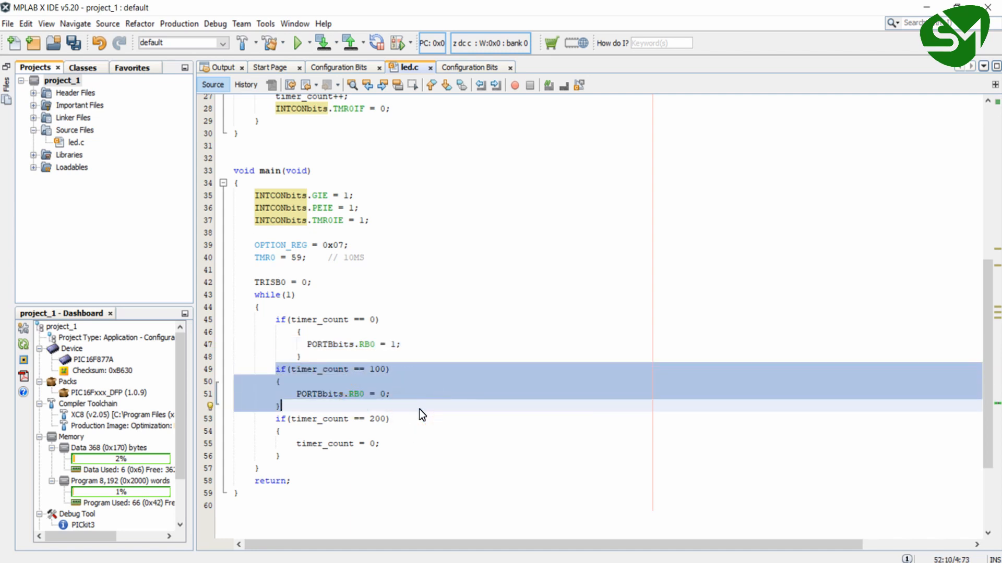
pyautogui.moveTo(276, 420)
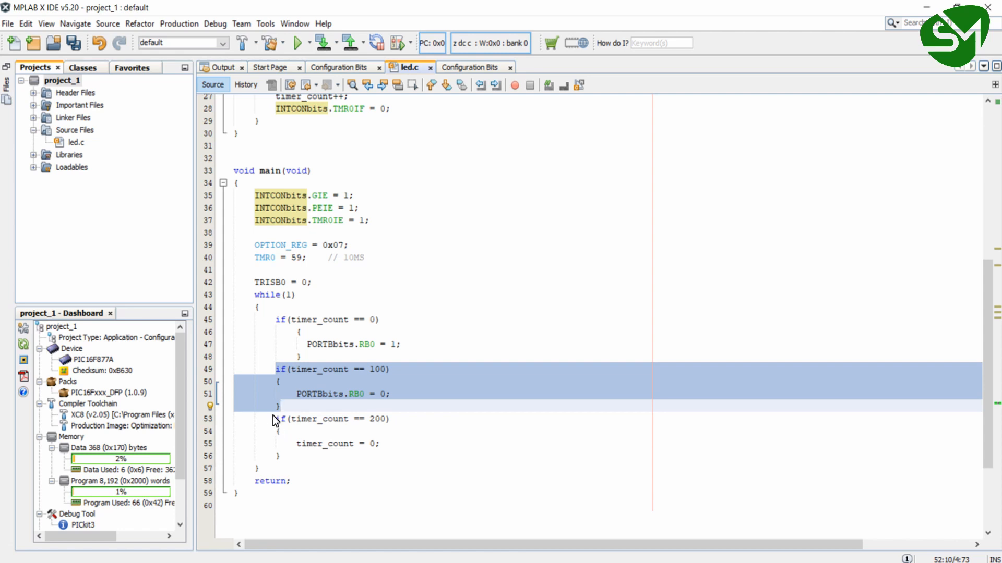
pyautogui.click(310, 443)
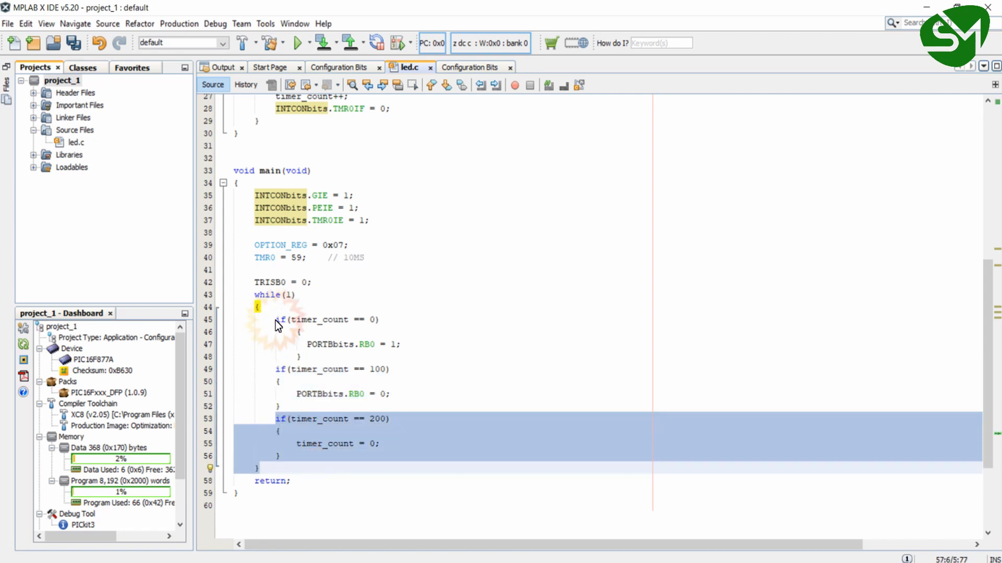
pyautogui.click(320, 358)
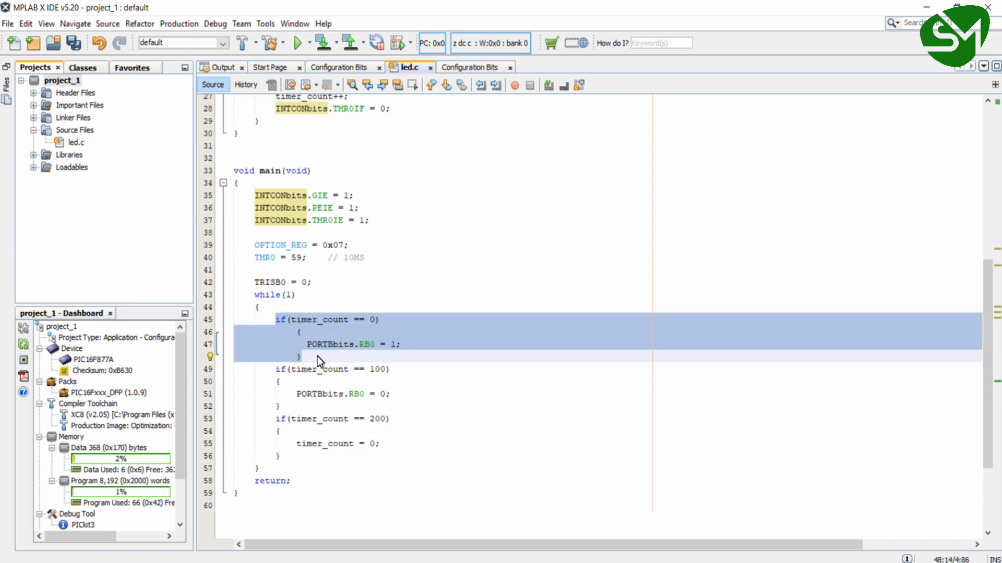
pyautogui.click(277, 320)
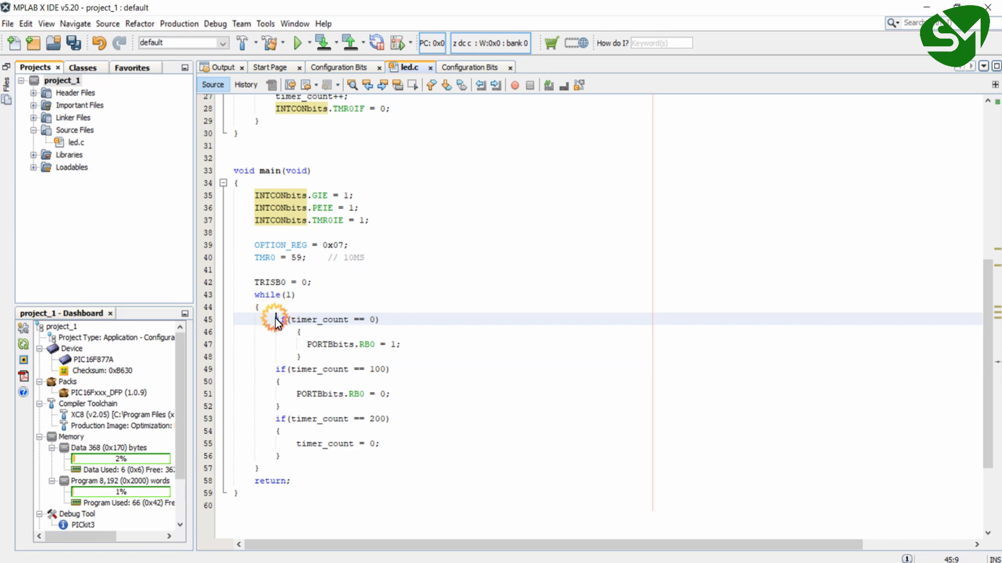
pyautogui.moveTo(275, 319); pyautogui.dragTo(307, 356)
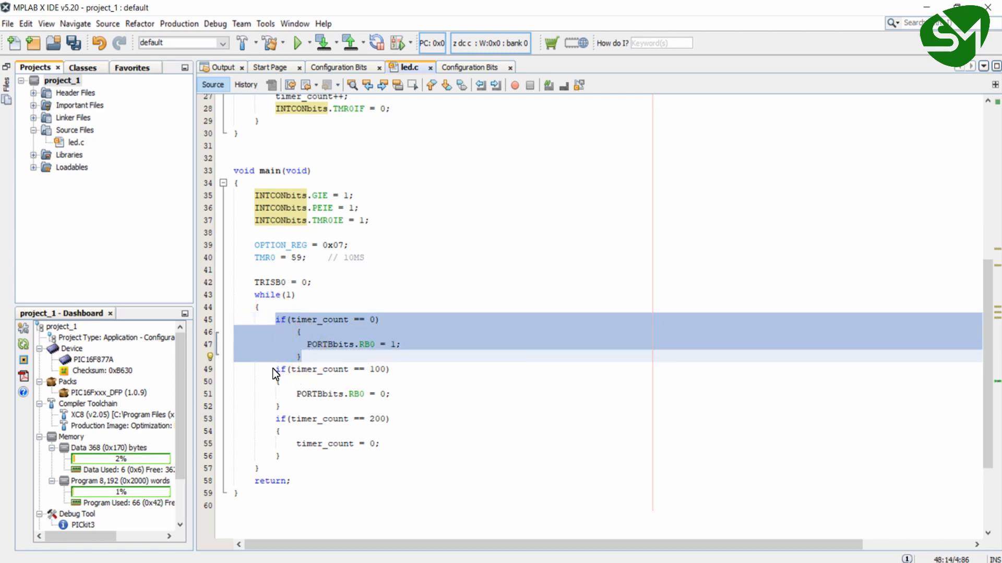
pyautogui.click(336, 369)
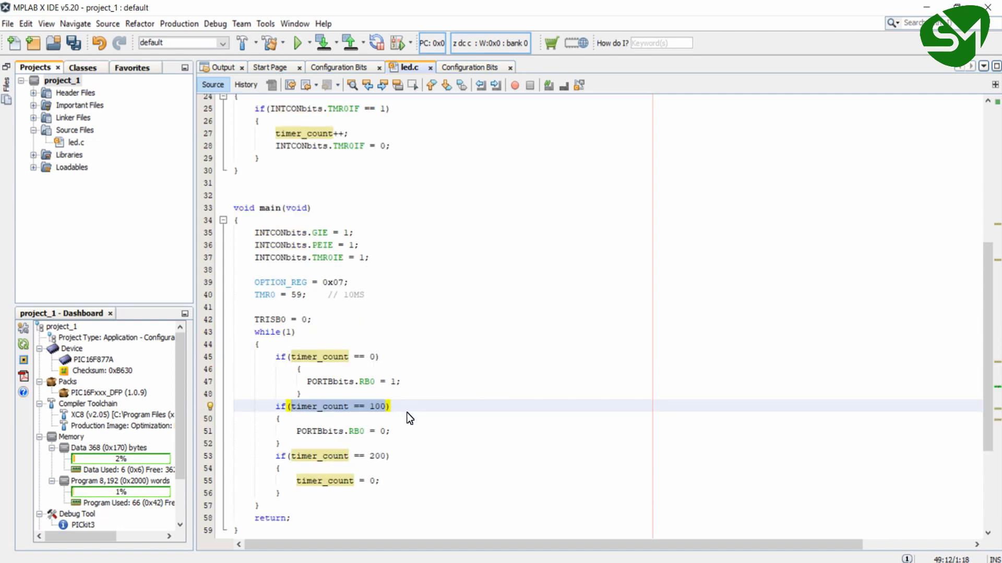
pyautogui.scroll(-3)
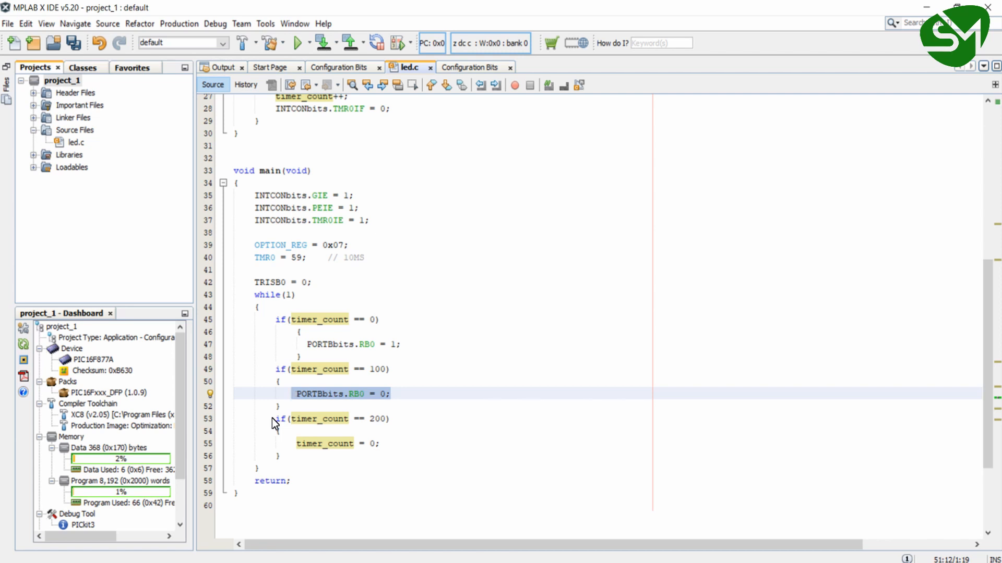
pyautogui.click(323, 457)
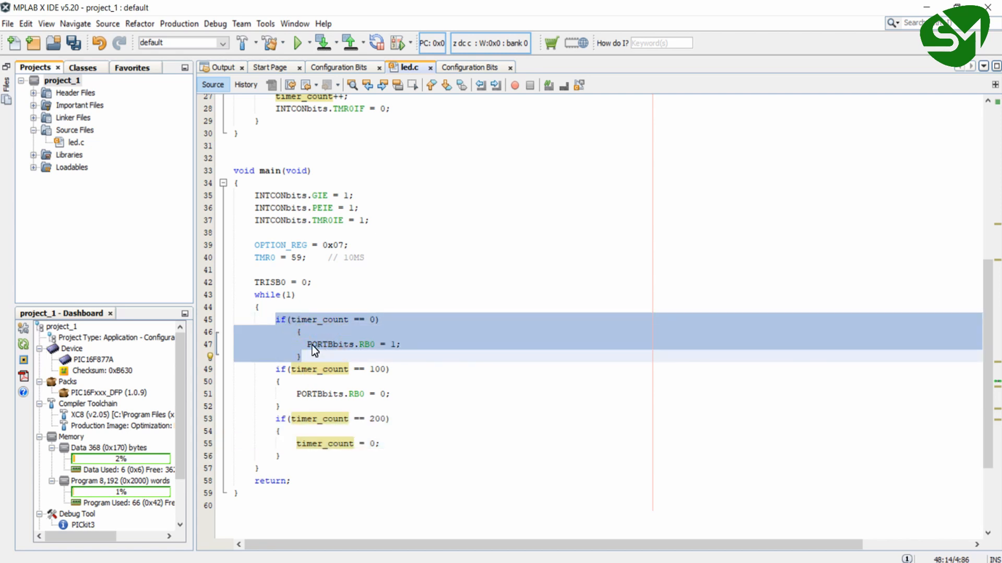
pyautogui.moveTo(278, 496)
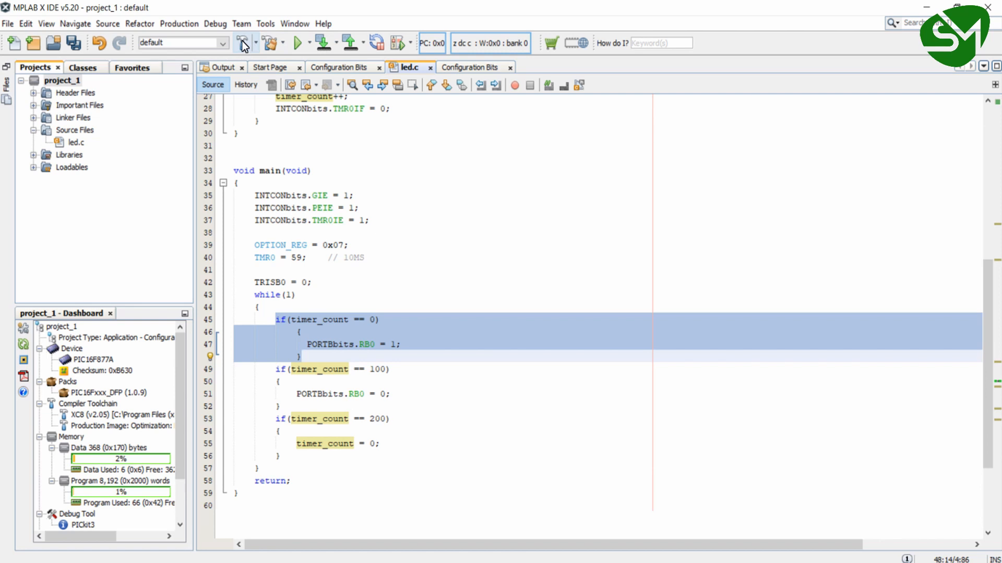
# Rebuild the hex file and confirm U1's PIC16F877A component settings in Proteus.
pyautogui.click(243, 42)
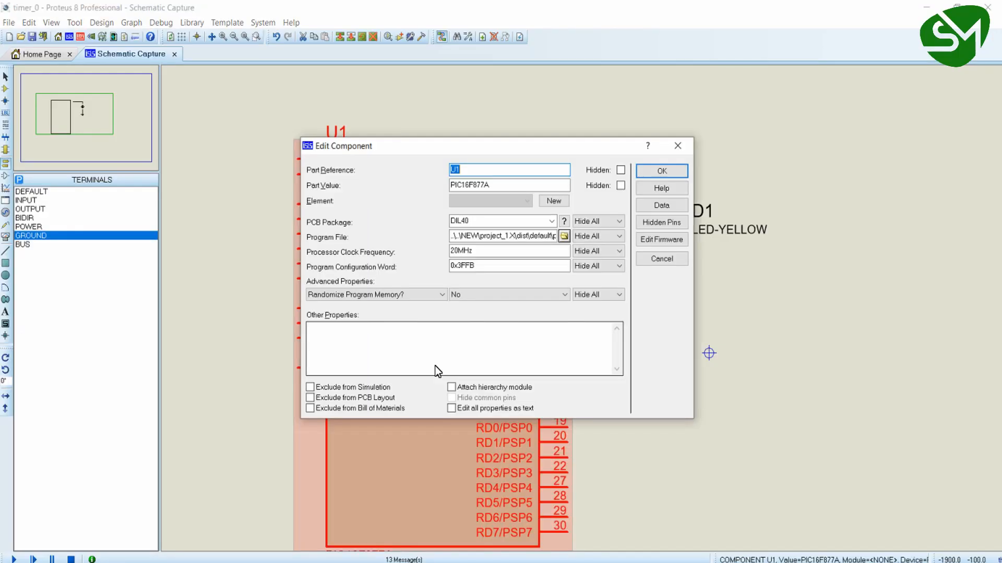
pyautogui.click(661, 171)
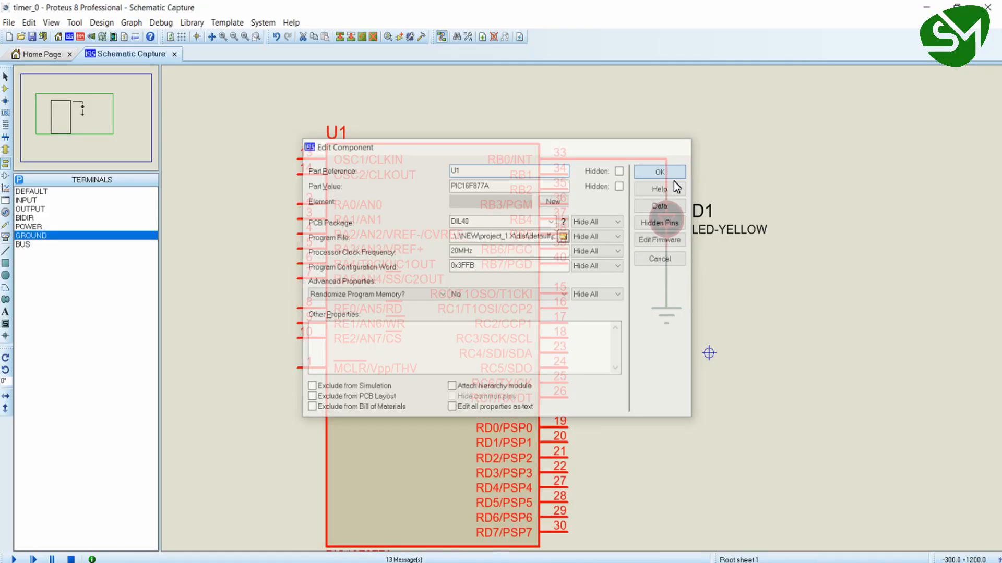
pyautogui.click(659, 171)
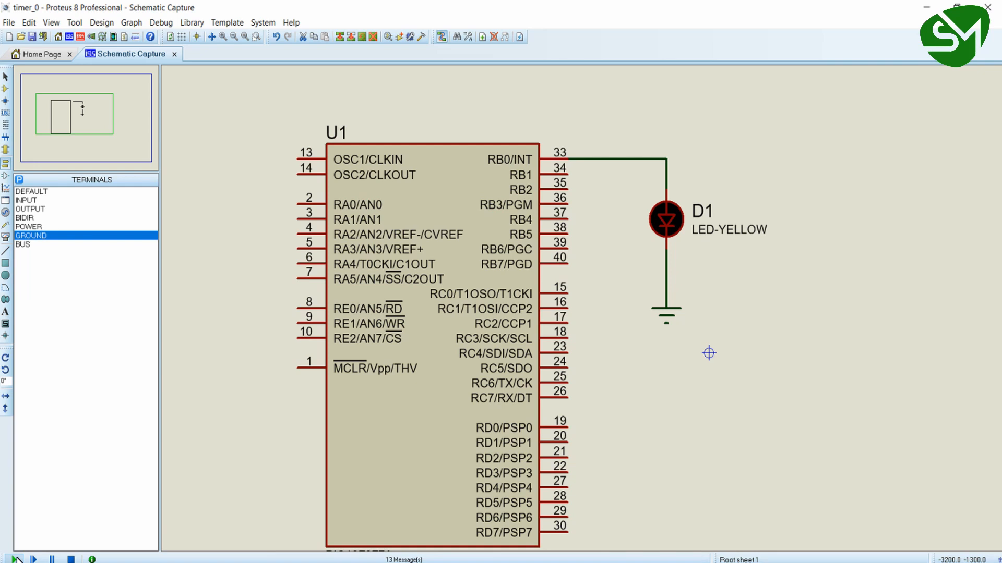
# Start the Proteus simulation so LED D1 on RB0 blinks.
pyautogui.click(17, 559)
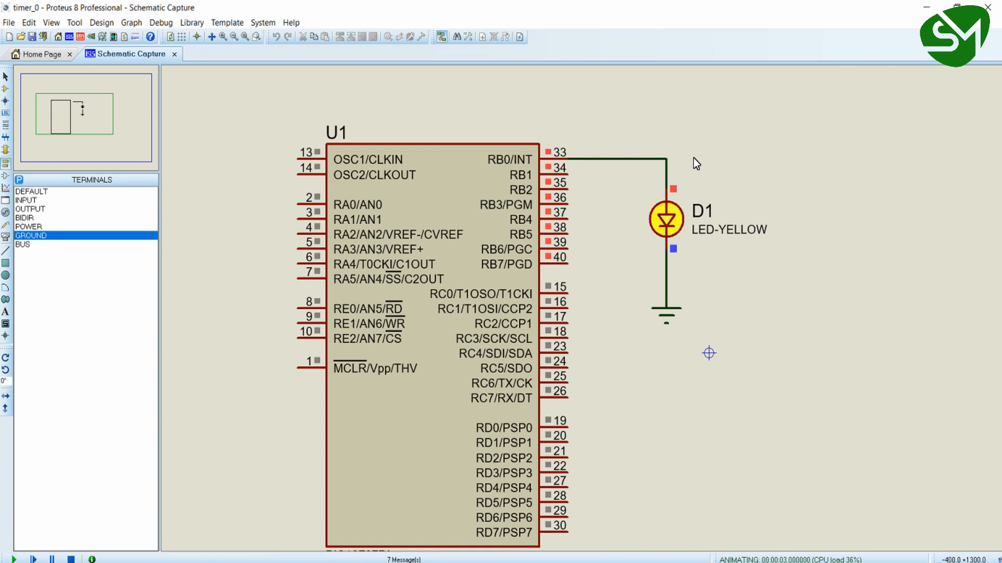
pyautogui.moveTo(746, 242)
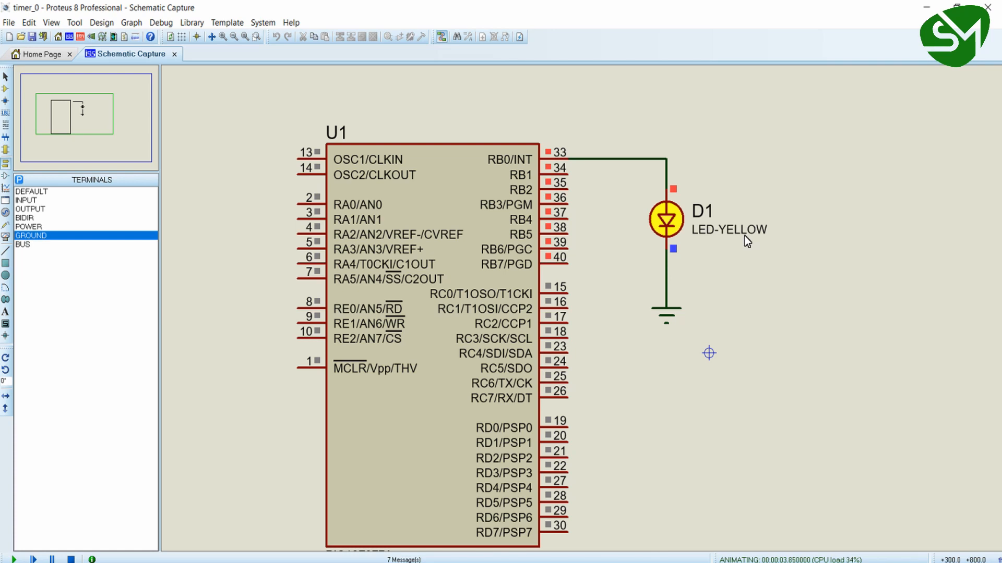
pyautogui.moveTo(663, 164)
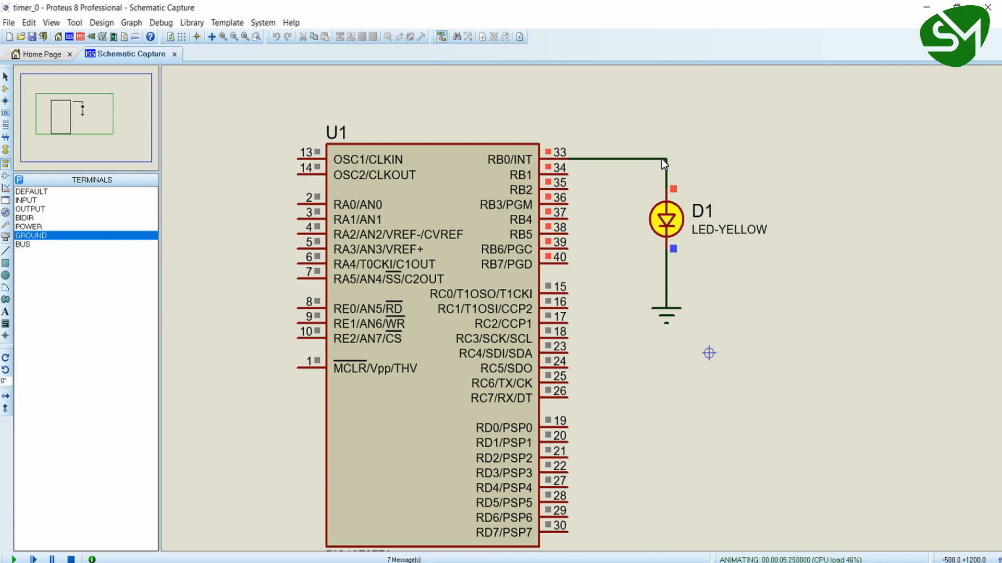
pyautogui.moveTo(721, 240)
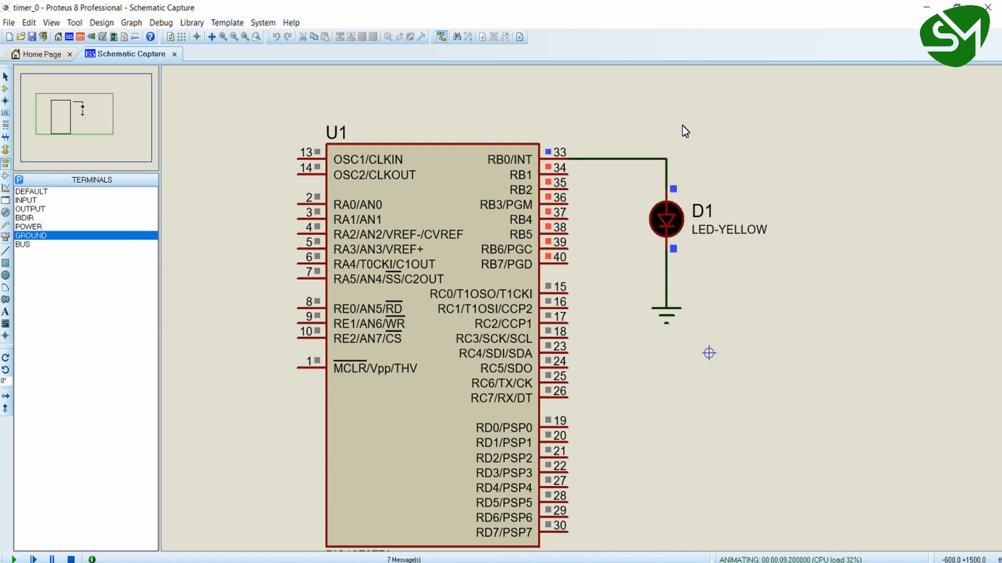
pyautogui.moveTo(704, 240)
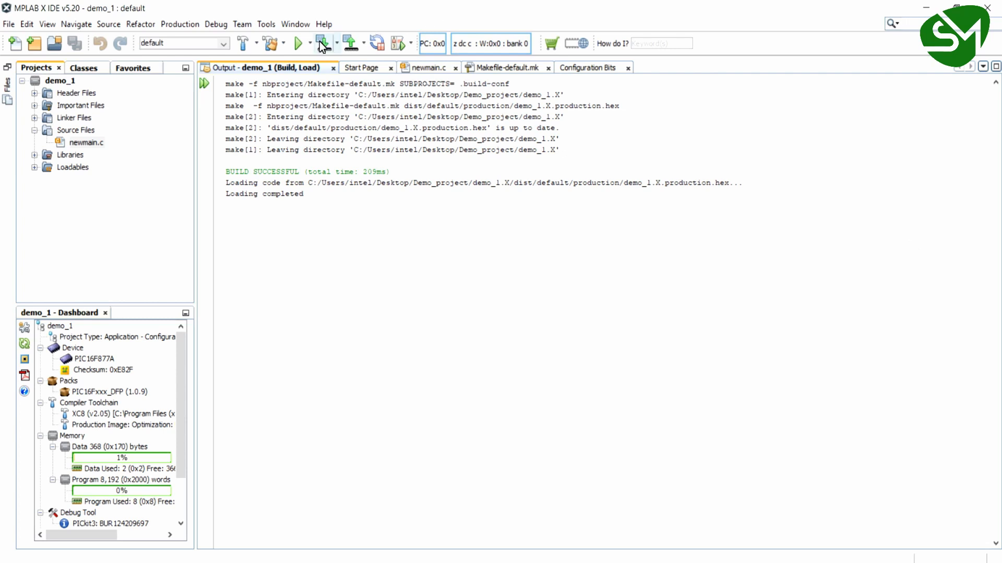
pyautogui.moveTo(322, 47)
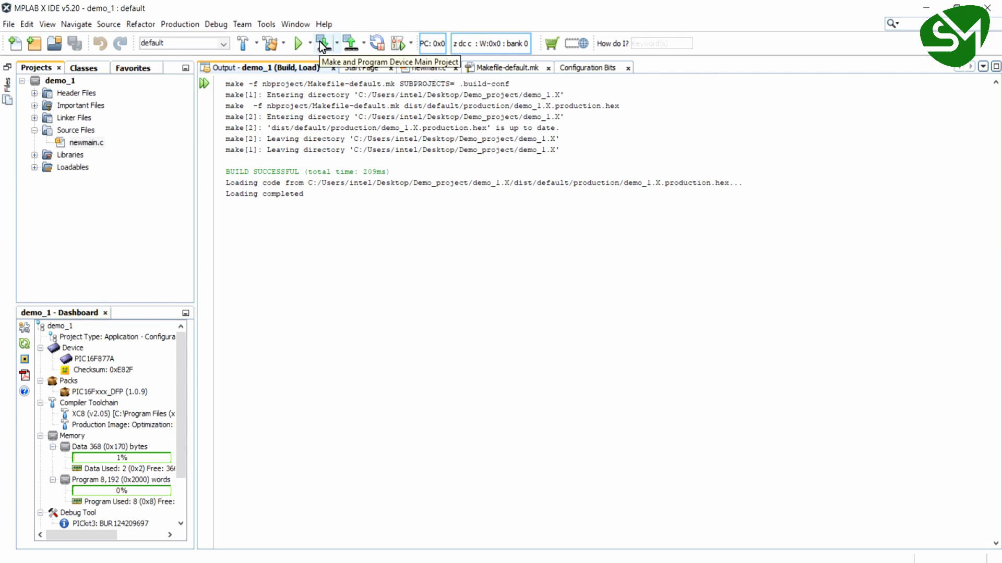
# Make and program the PIC16F877A via PICkit 3, suppressing and accepting the device caution.
pyautogui.click(321, 42)
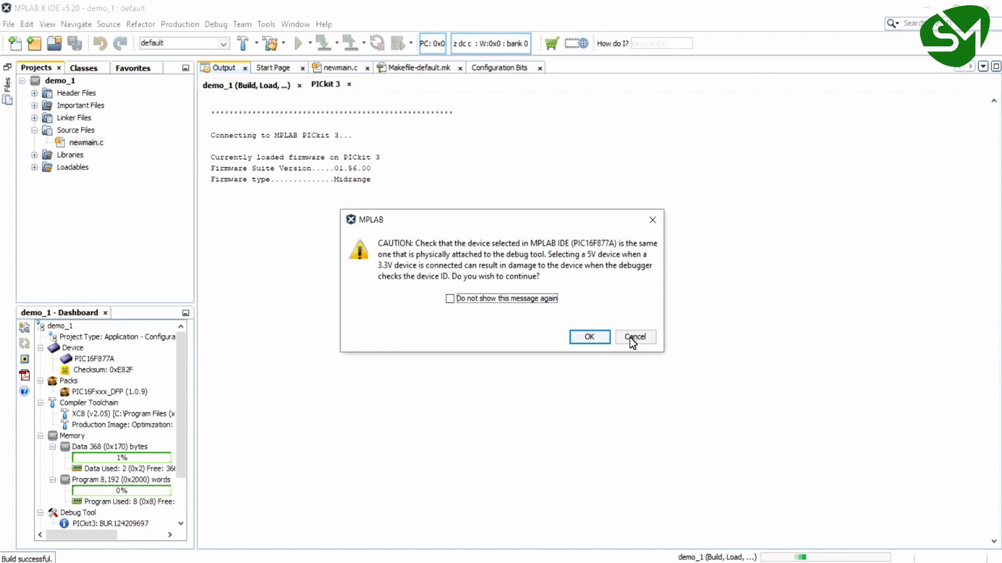
pyautogui.click(449, 298)
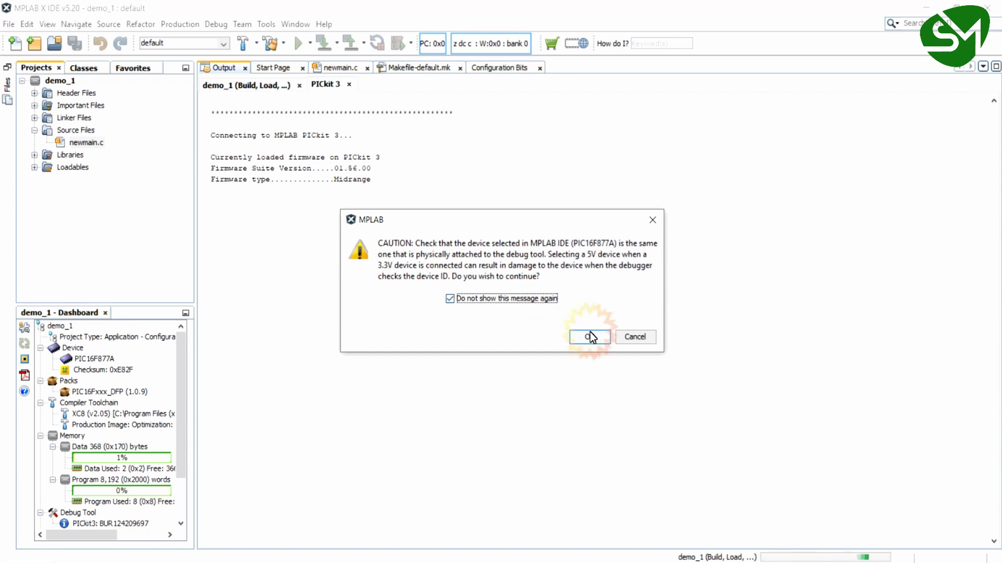
pyautogui.click(589, 337)
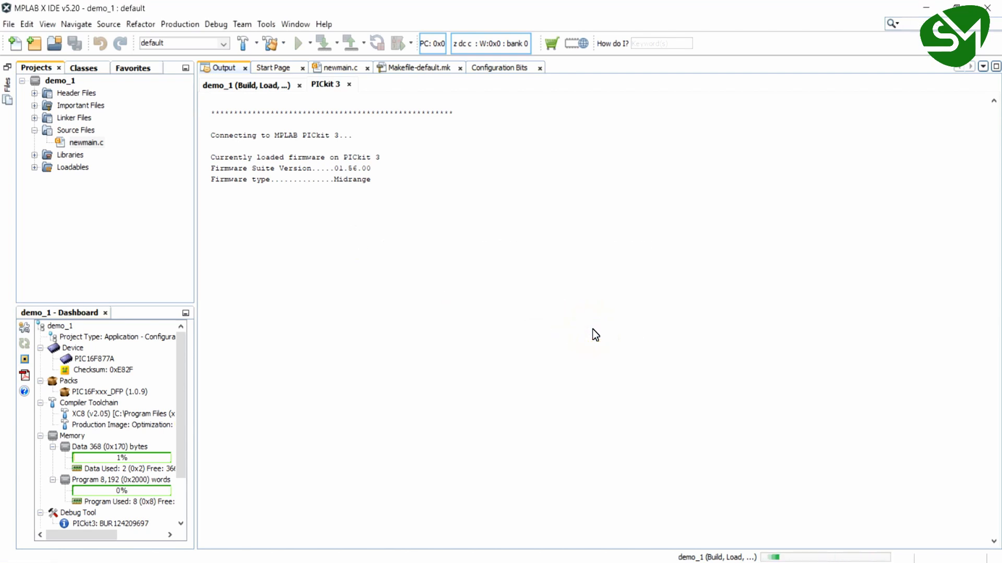